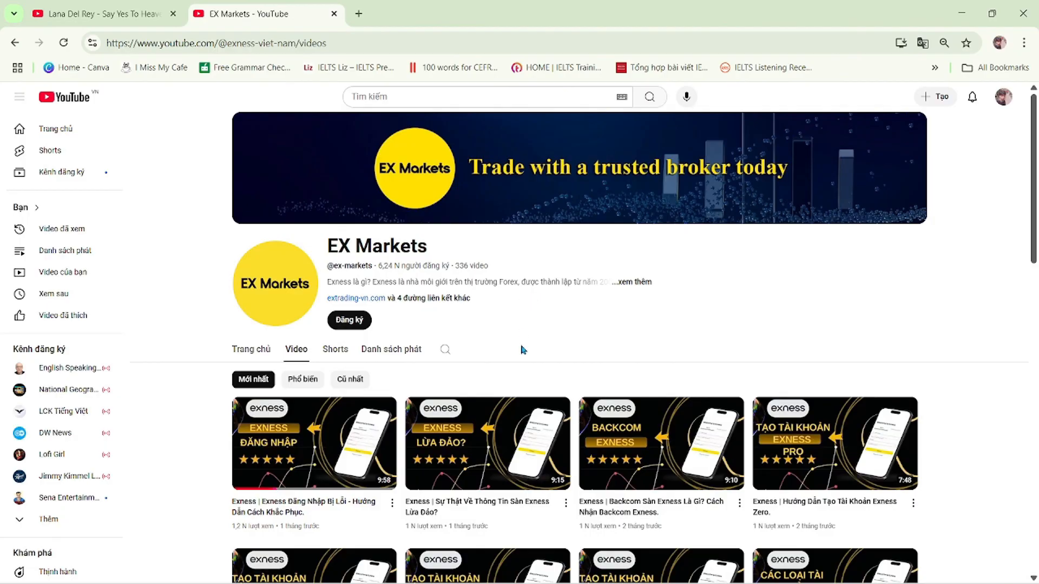
pyautogui.moveTo(646, 363)
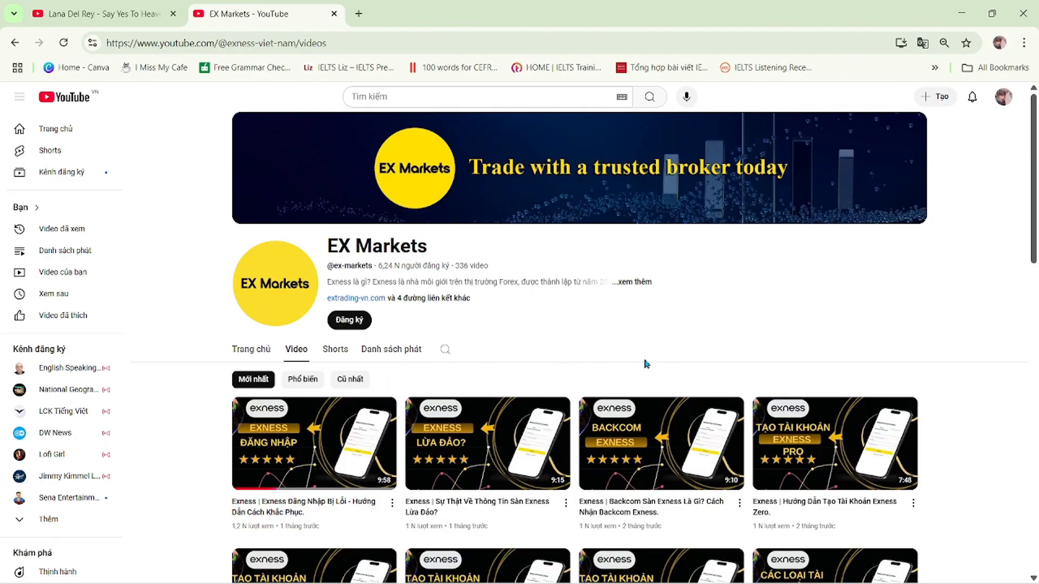
# Subscribe to the EX Markets channel and view its home page and additional links.
pyautogui.scroll(-3)
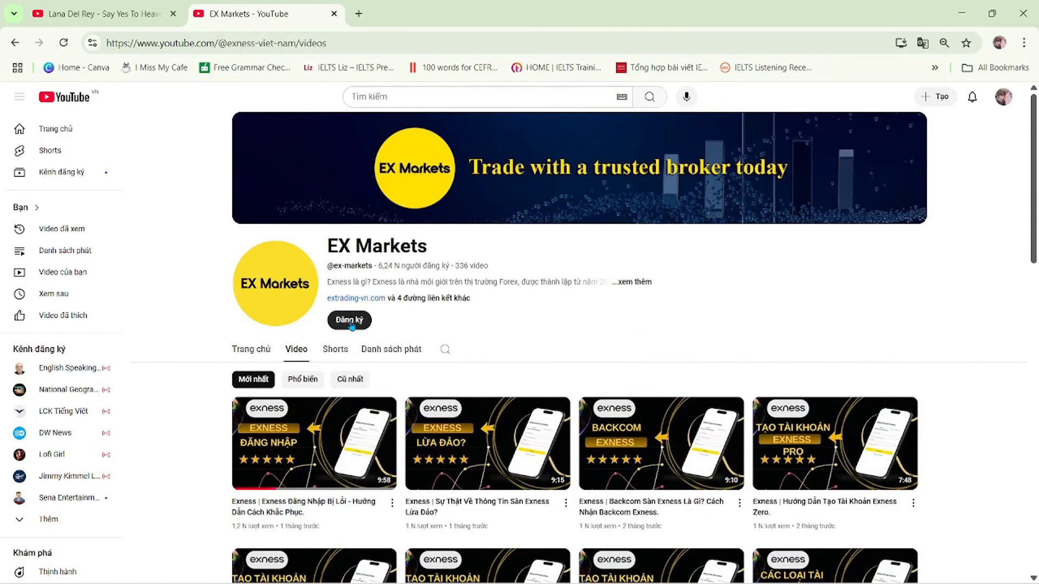
pyautogui.click(349, 320)
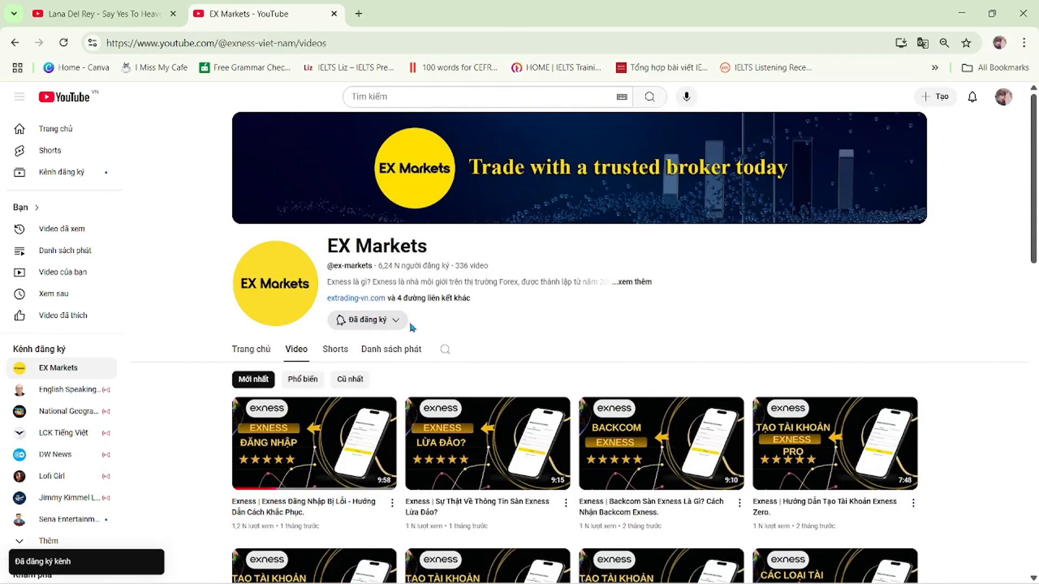
pyautogui.moveTo(487, 240)
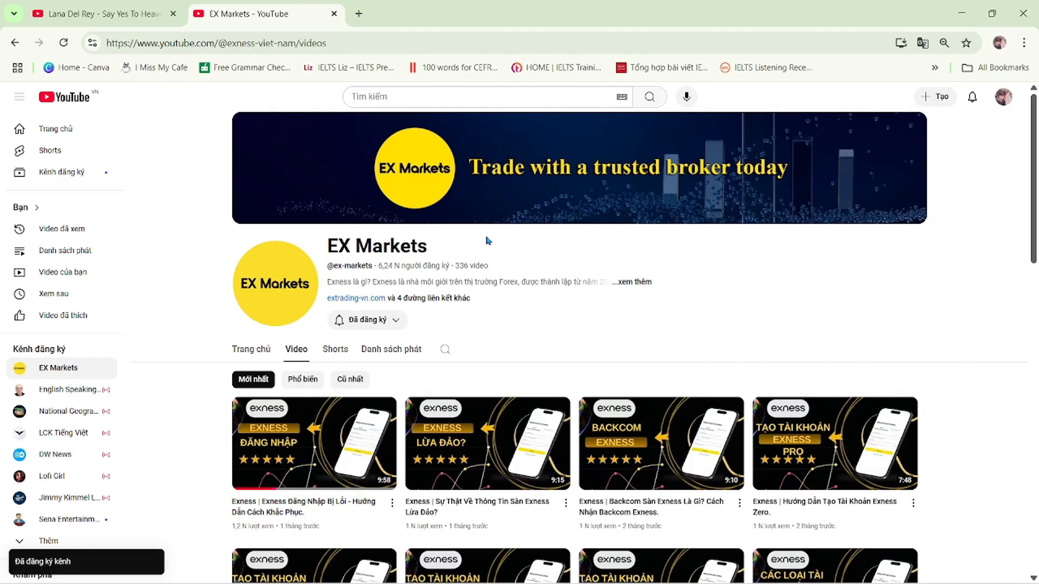
pyautogui.click(249, 349)
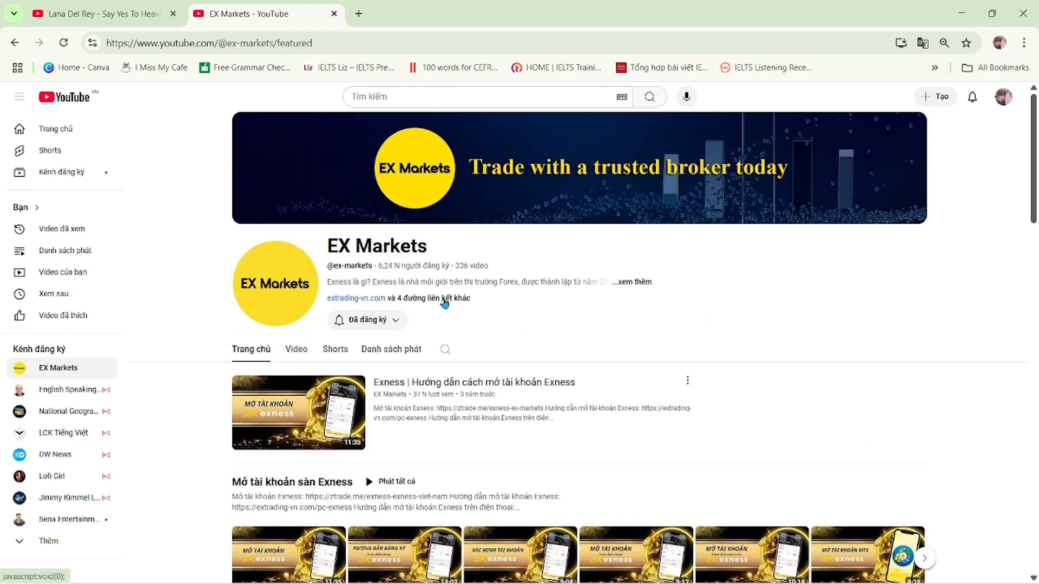
pyautogui.click(298, 412)
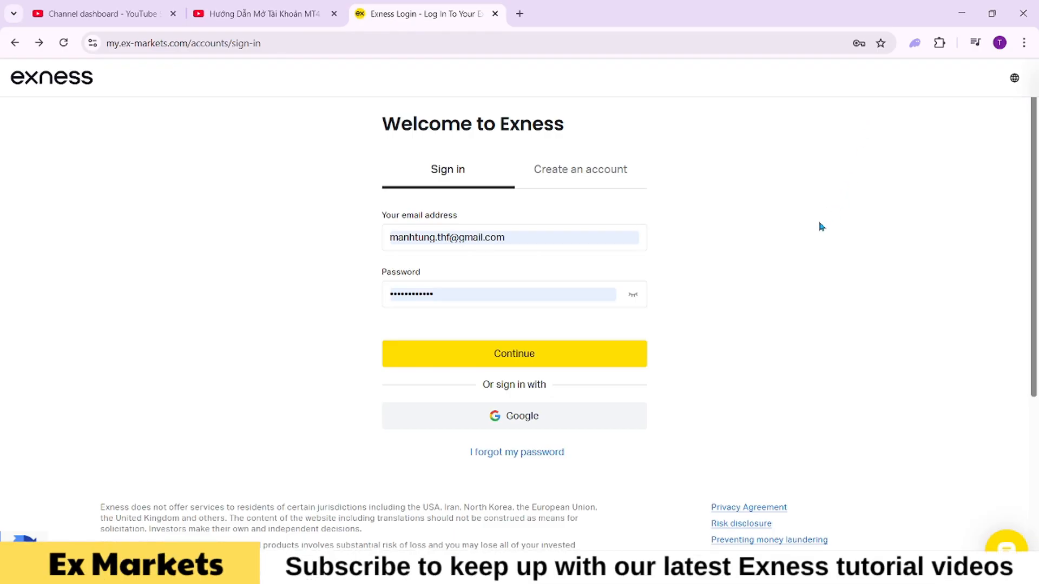
pyautogui.moveTo(740, 300)
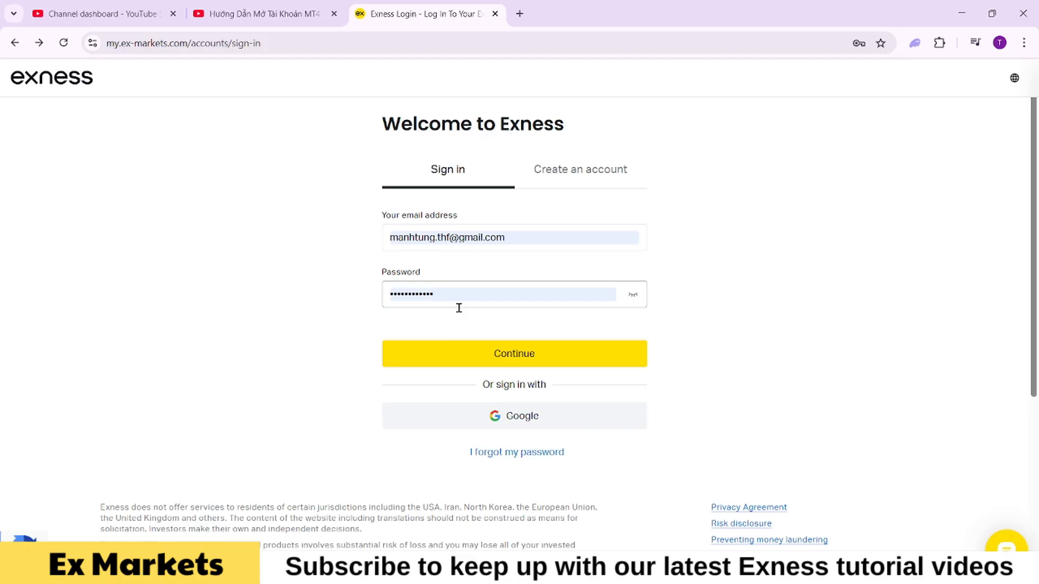
# Sign in with the saved credentials and review the My accounts page.
pyautogui.click(513, 353)
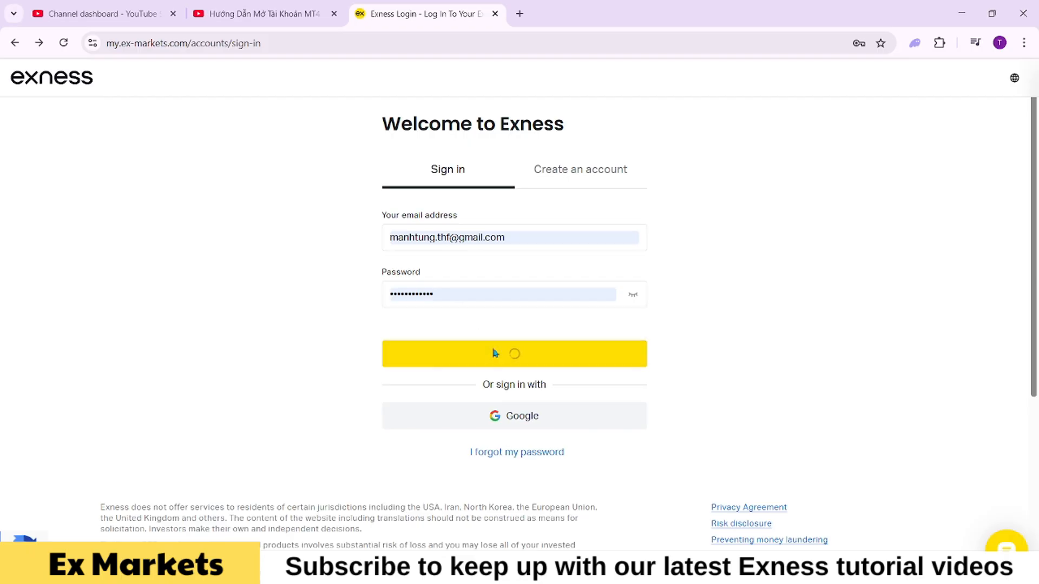
pyautogui.click(513, 353)
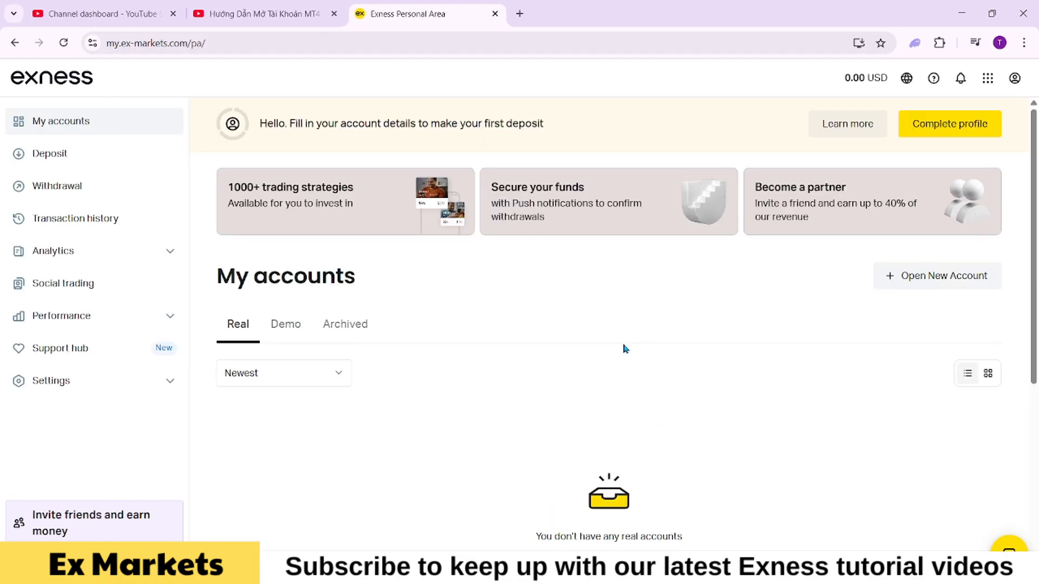
pyautogui.scroll(-3)
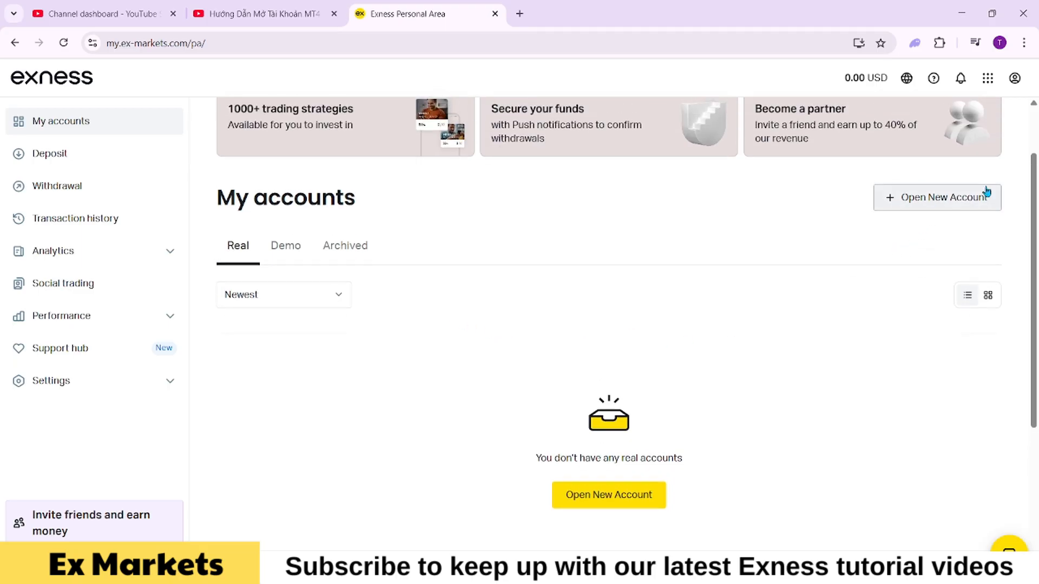
# Begin a new account and switch the platform to MT4 to browse its account type cards.
pyautogui.click(937, 197)
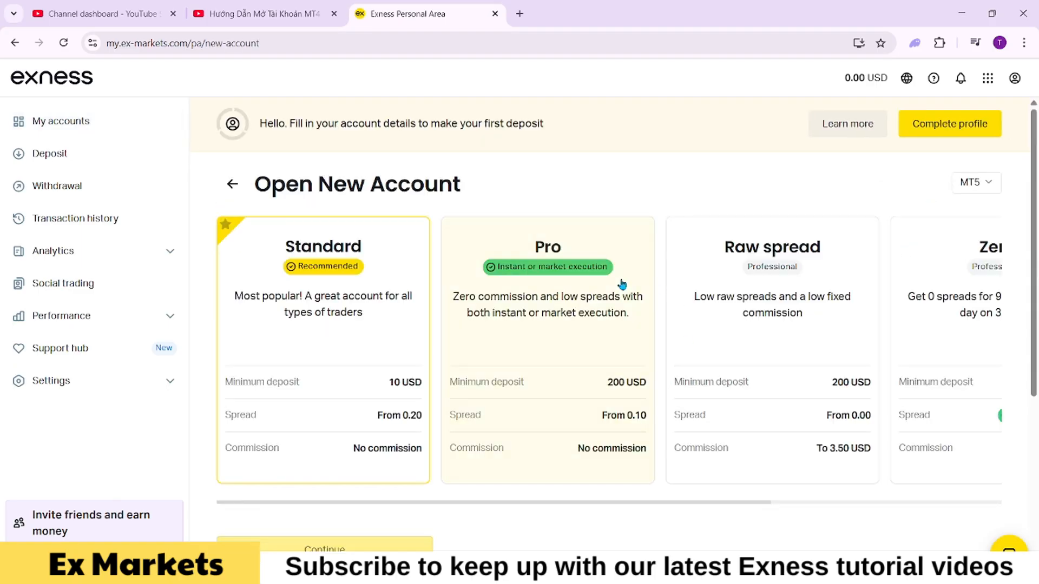
pyautogui.click(975, 182)
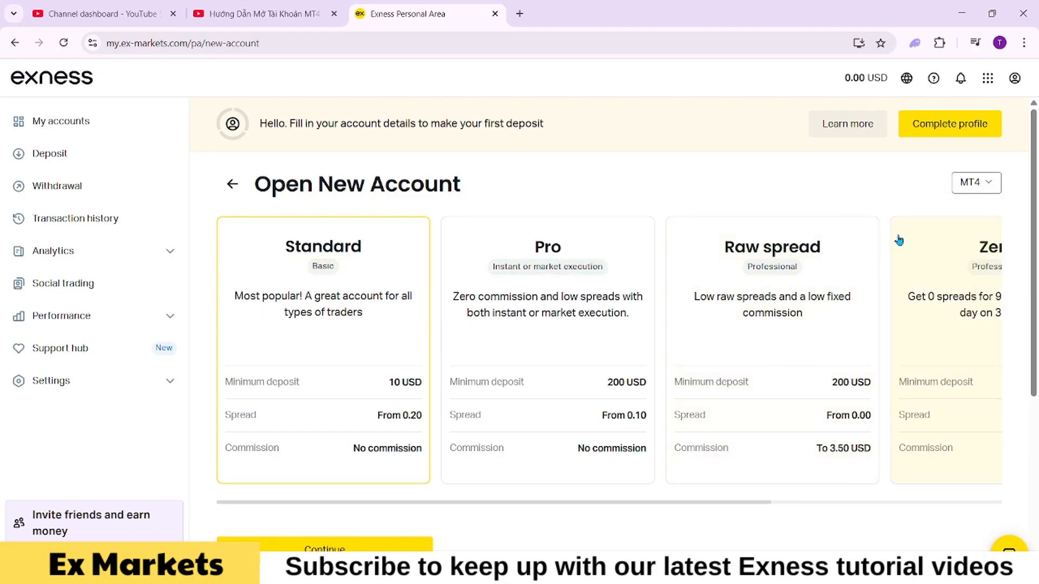
pyautogui.moveTo(344, 274)
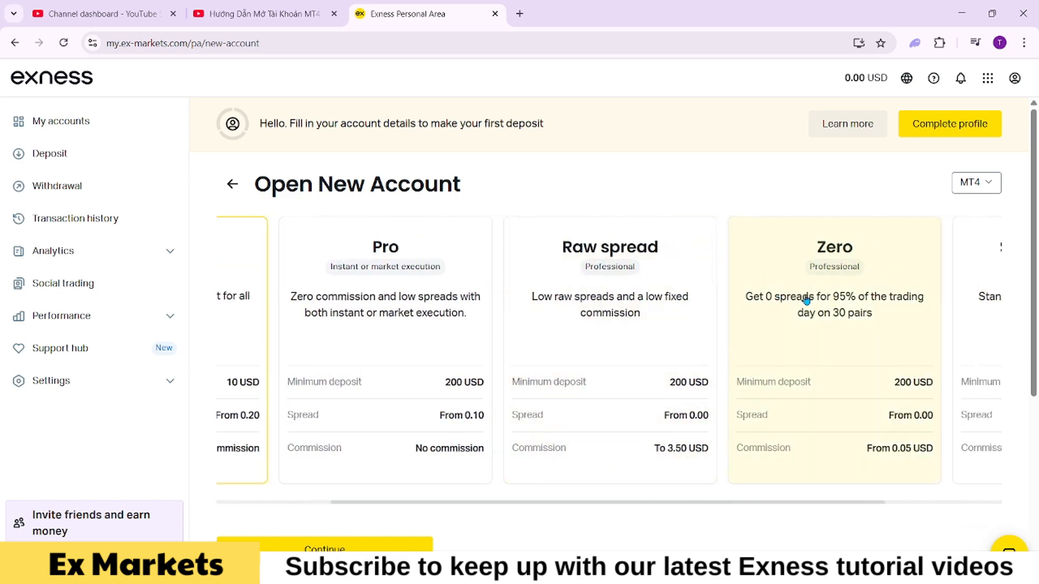
pyautogui.hscroll(3)
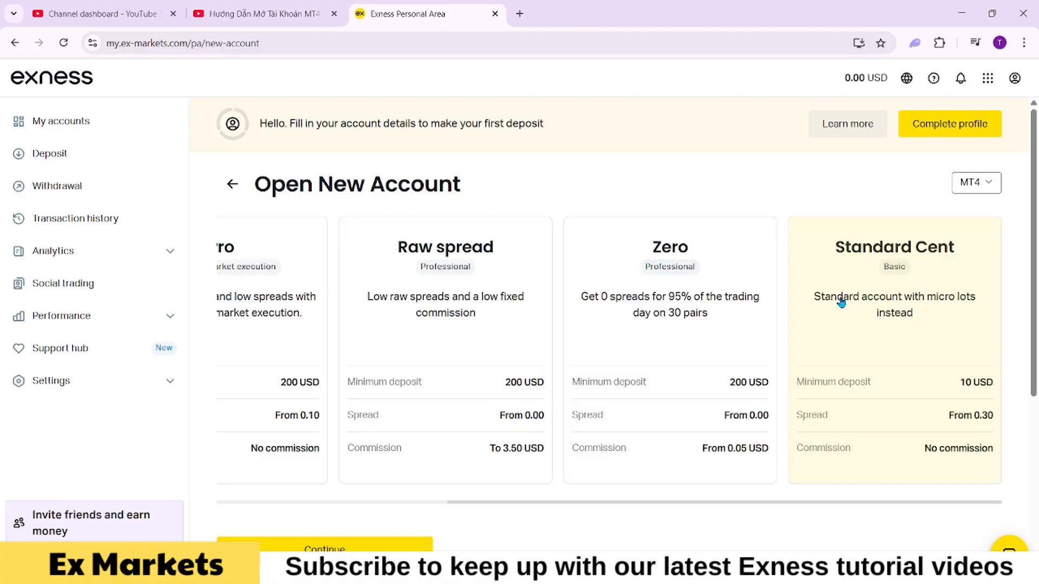
pyautogui.moveTo(819, 221)
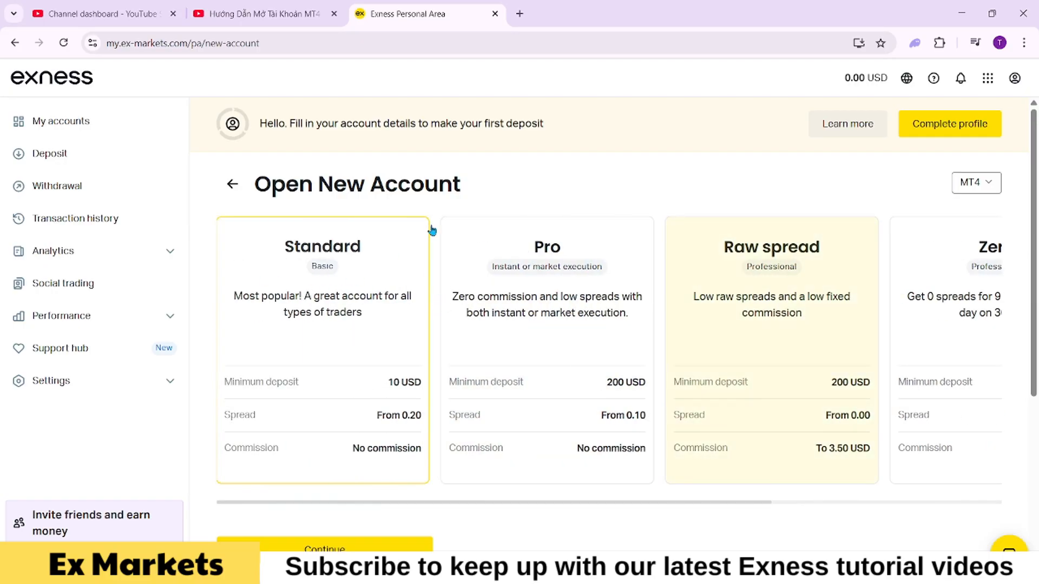
pyautogui.moveTo(408, 308)
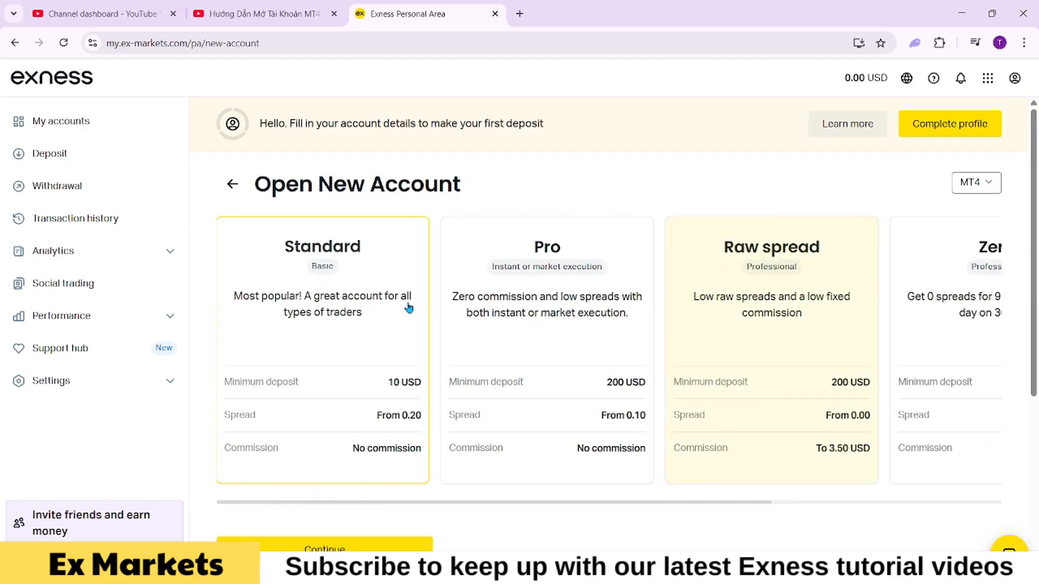
pyautogui.moveTo(344, 432)
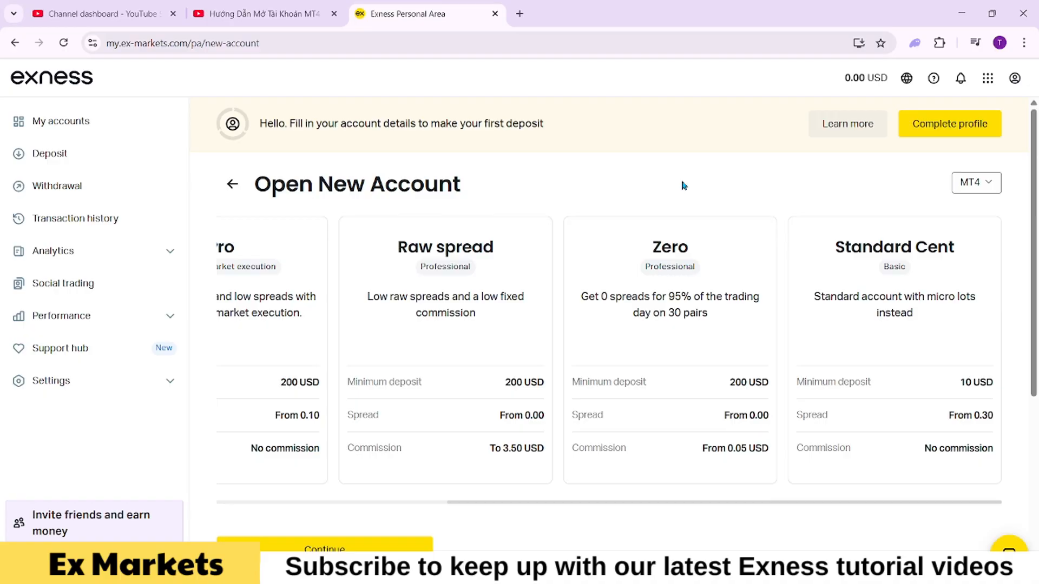
pyautogui.moveTo(579, 265)
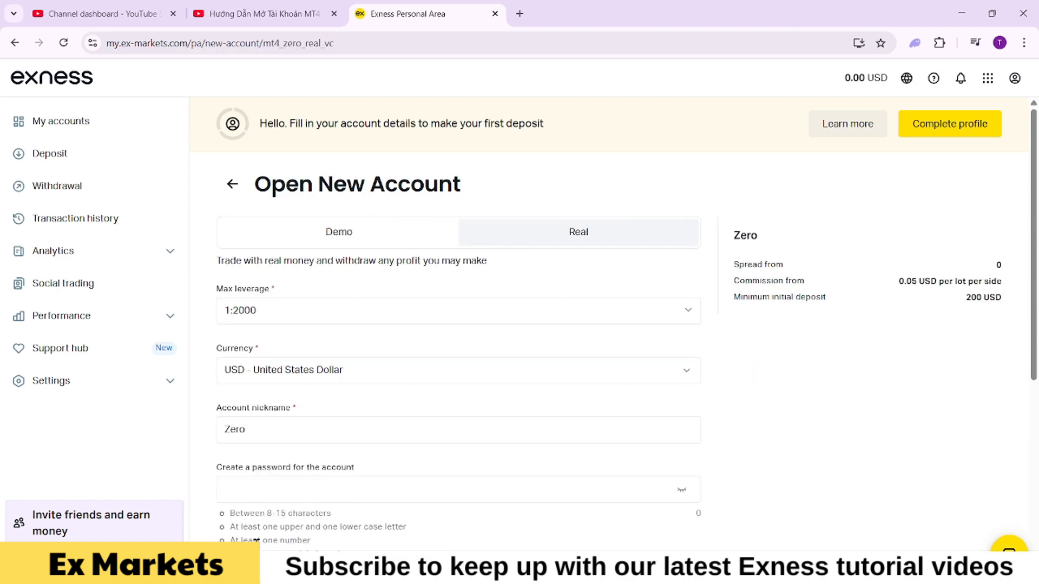
# Choose the Zero account type and switch its setup form to Demo.
pyautogui.click(338, 231)
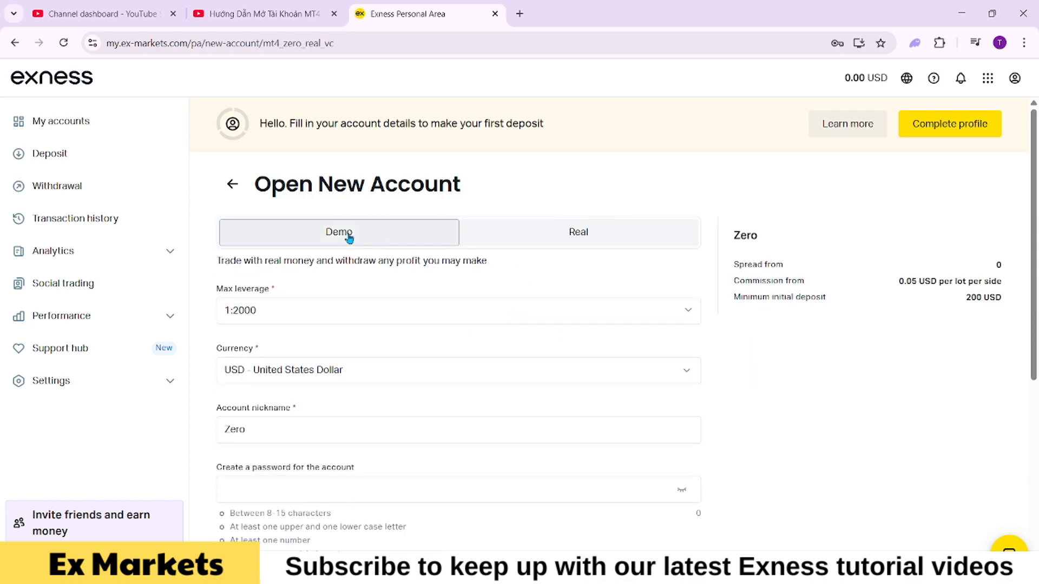
pyautogui.click(338, 231)
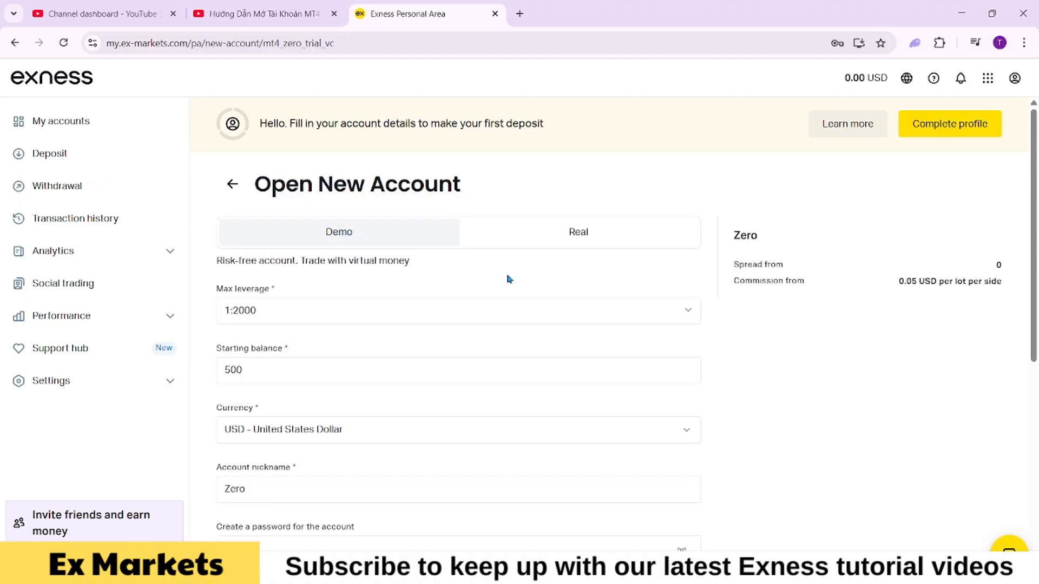
pyautogui.moveTo(658, 310)
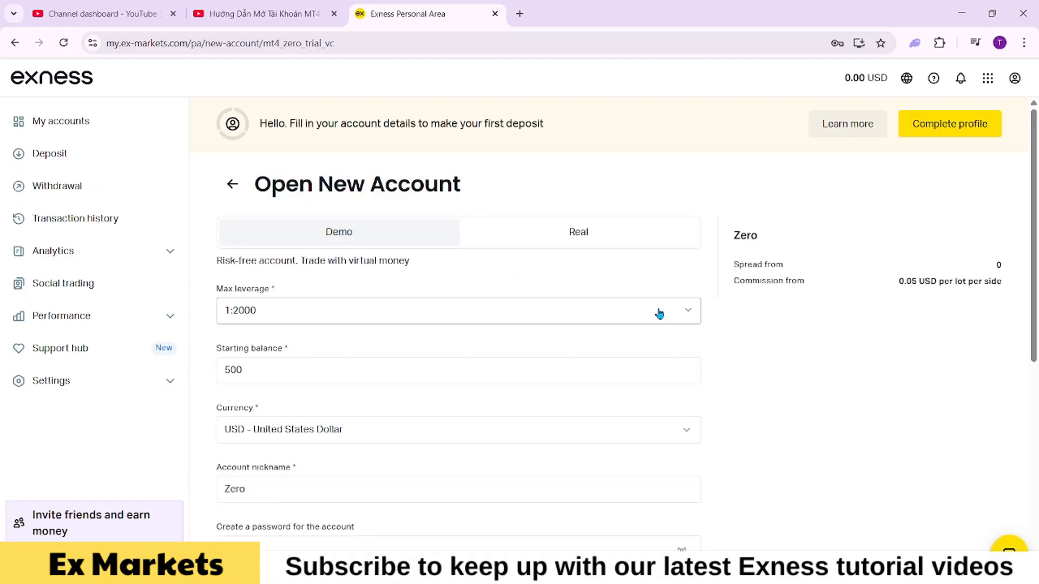
# Show the Max leverage options for the demo account, currently at 1:2000.
pyautogui.click(688, 310)
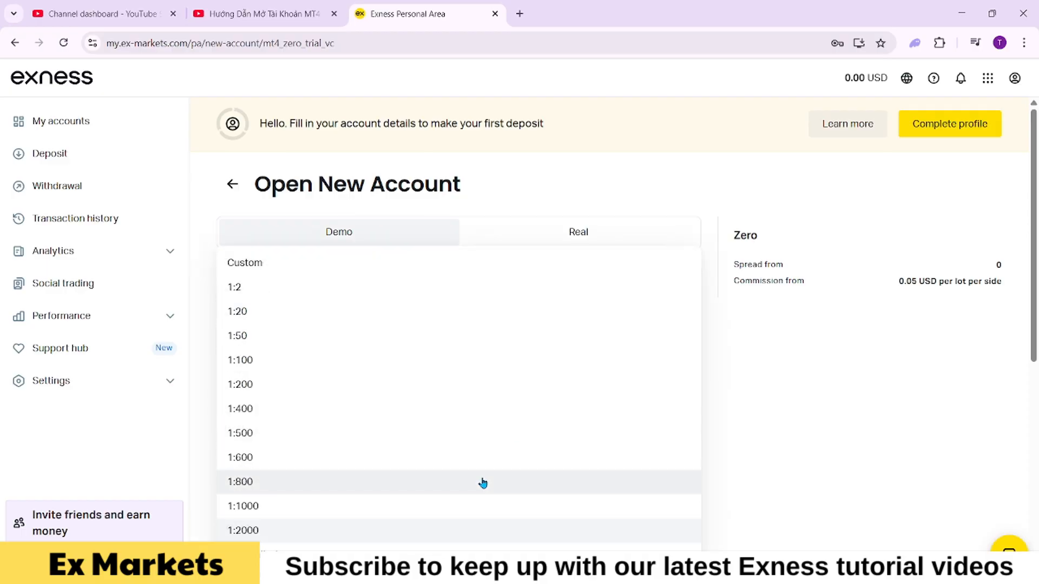
pyautogui.moveTo(350, 274)
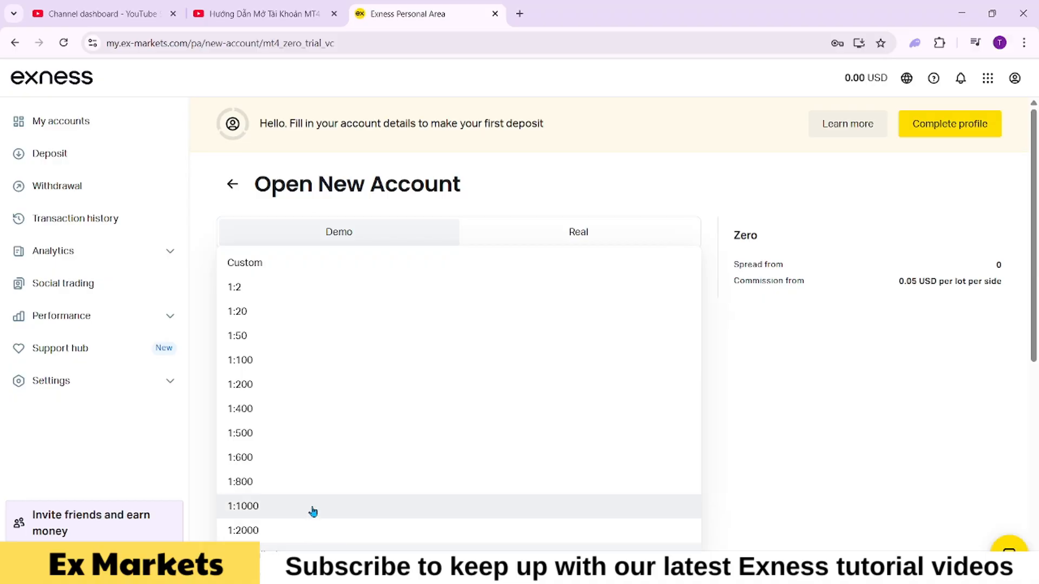
pyautogui.moveTo(290, 332)
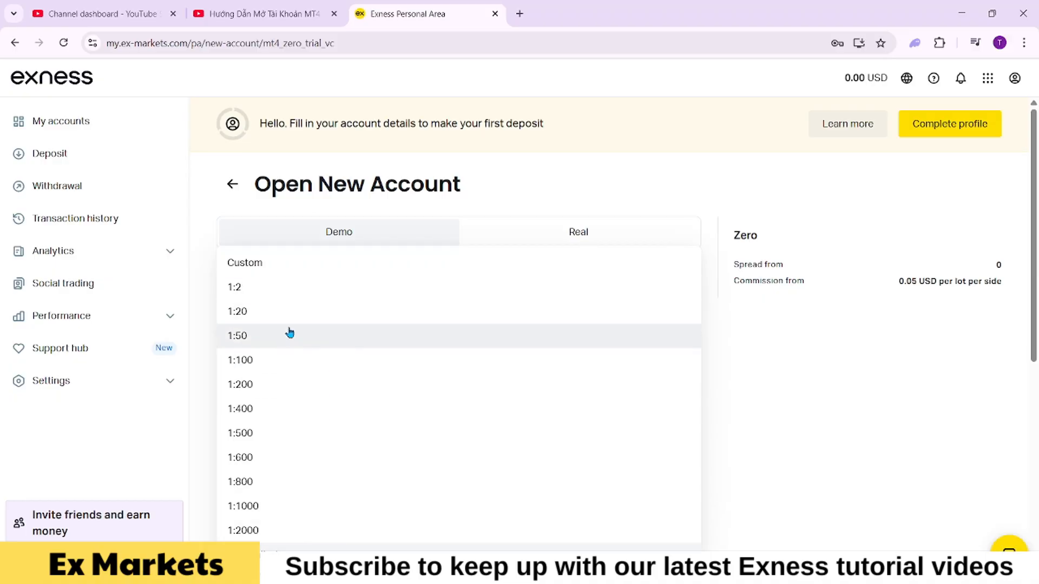
pyautogui.moveTo(288, 352)
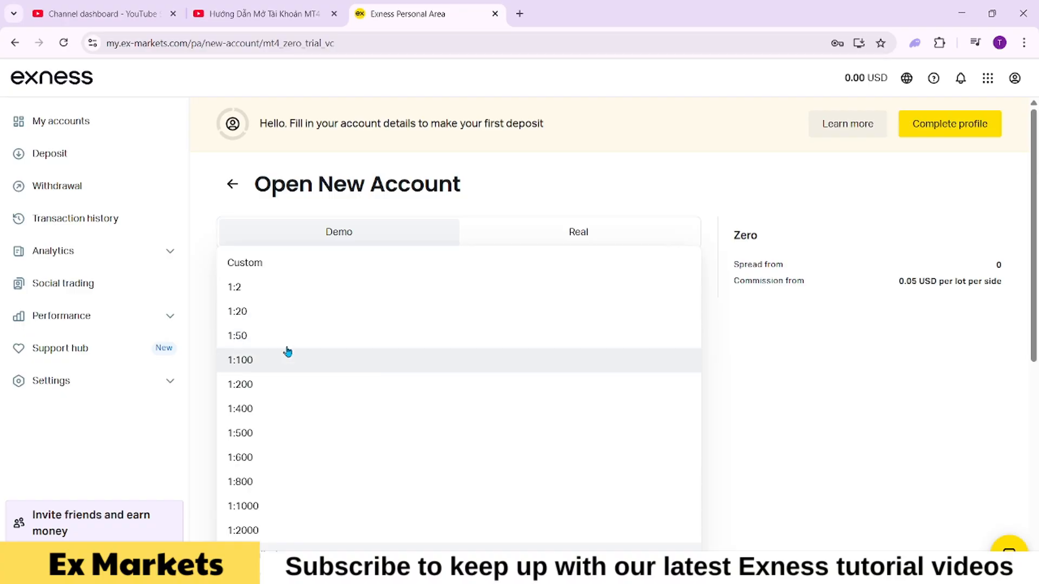
pyautogui.moveTo(590, 359)
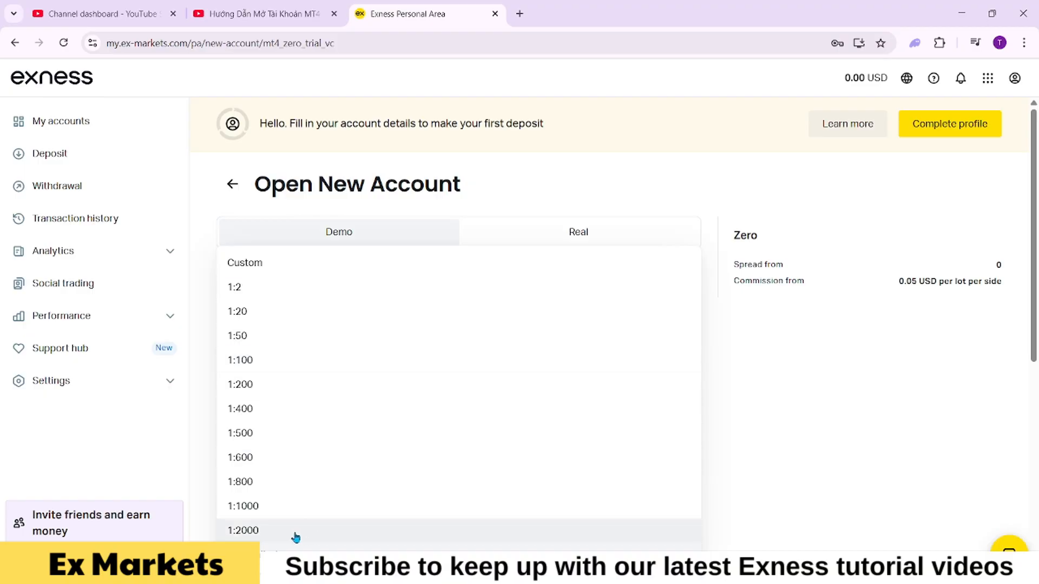
pyautogui.moveTo(331, 496)
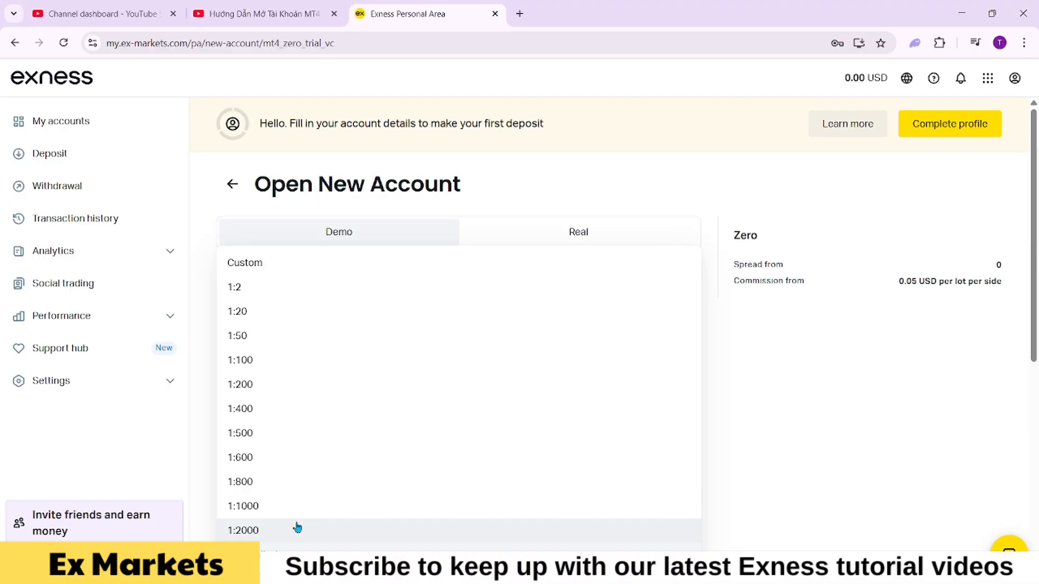
pyautogui.moveTo(293, 530)
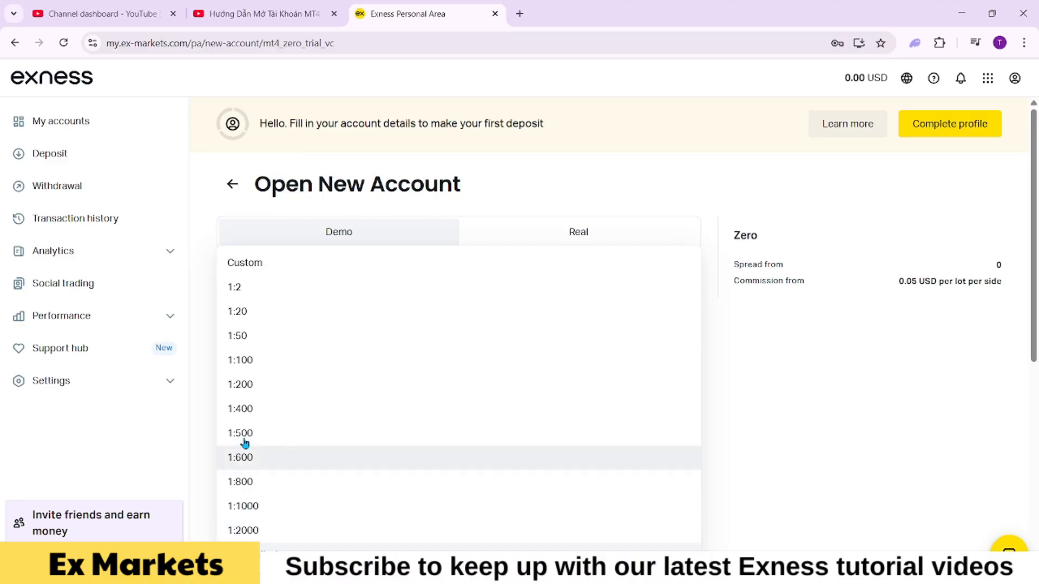
pyautogui.moveTo(240, 335)
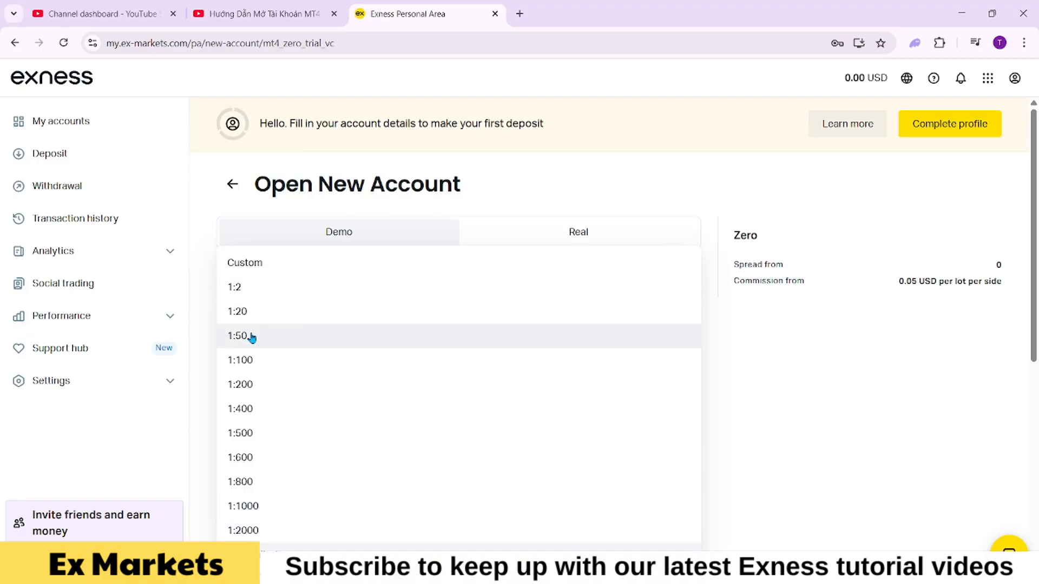
pyautogui.moveTo(268, 292)
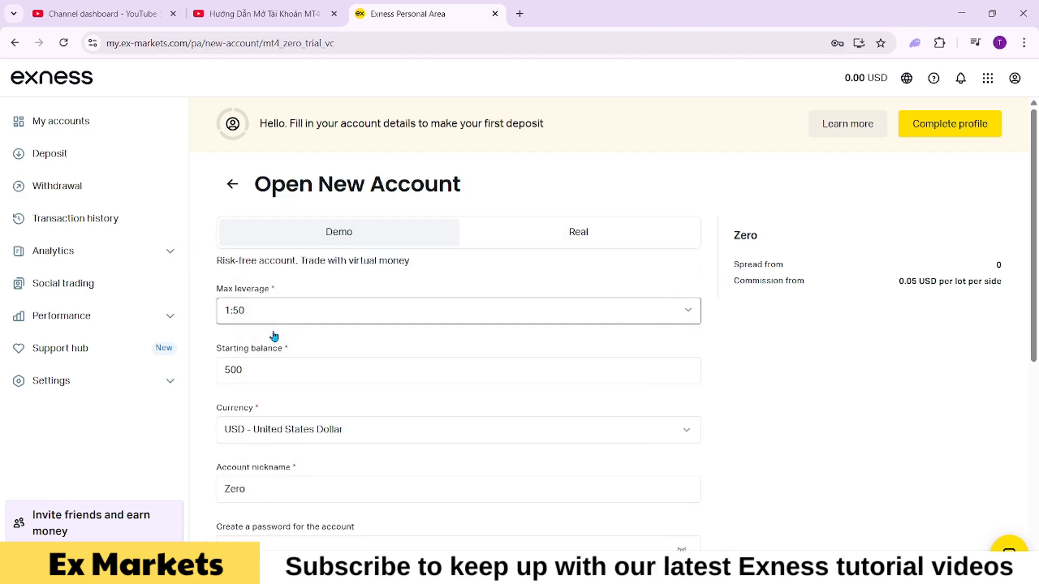
pyautogui.moveTo(391, 302)
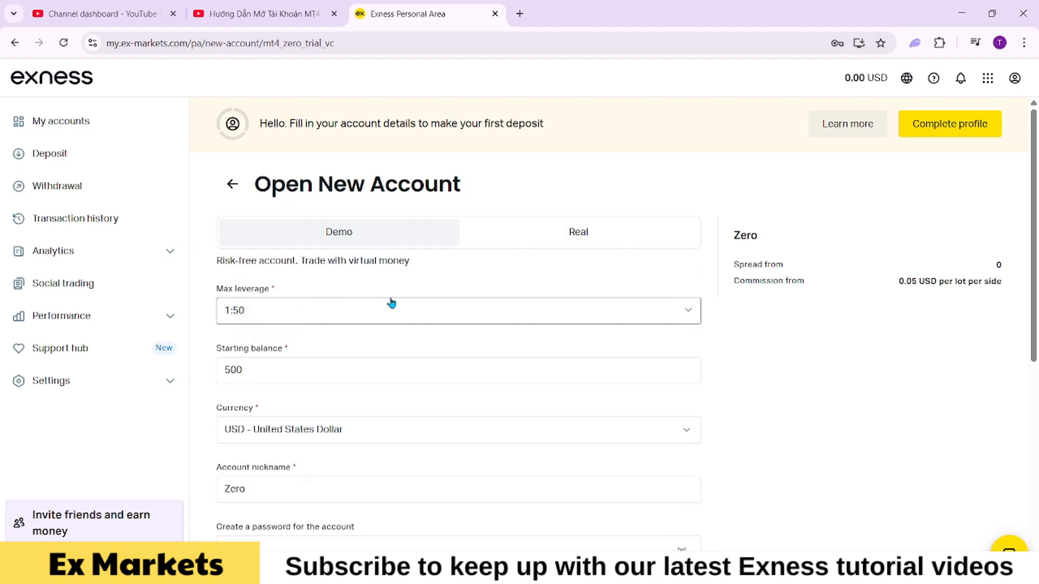
pyautogui.moveTo(627, 311)
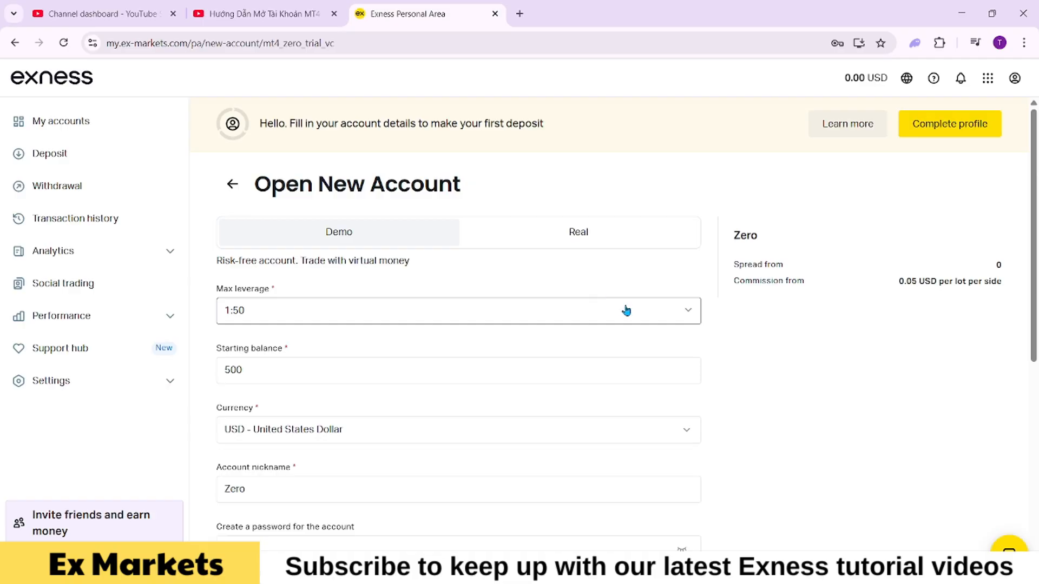
pyautogui.click(457, 370)
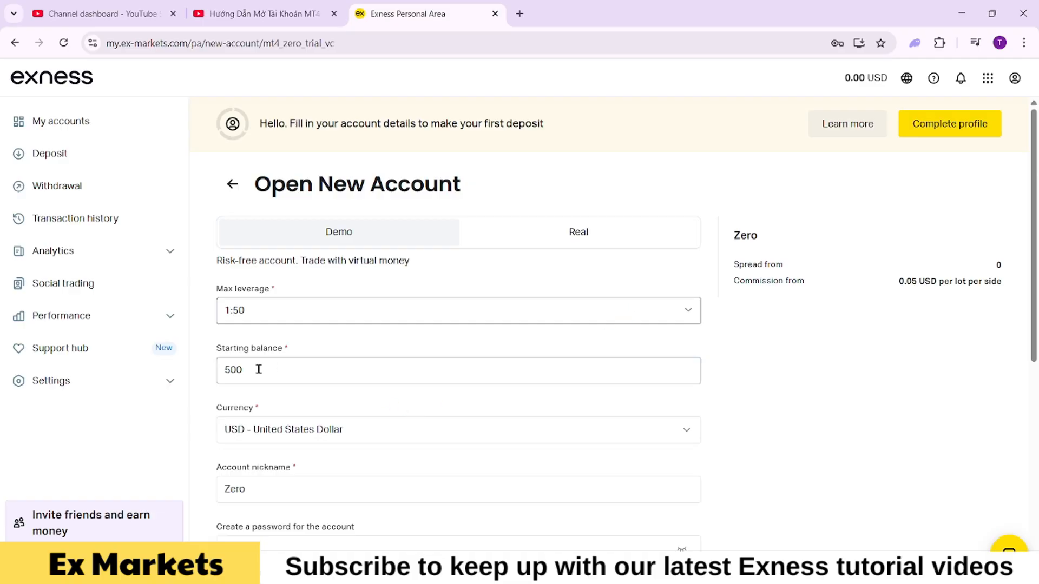
pyautogui.moveTo(327, 377)
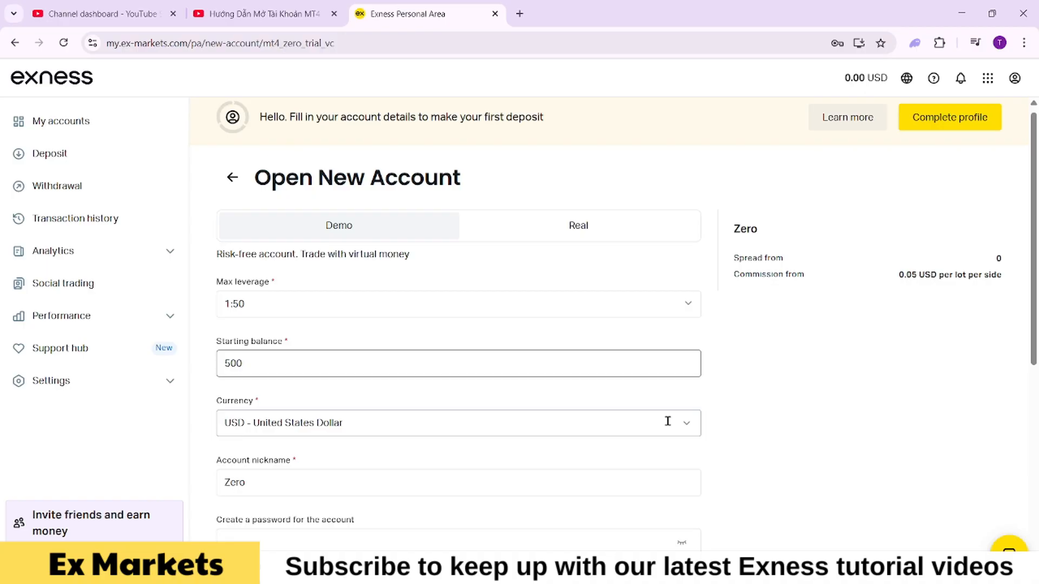
pyautogui.scroll(-3)
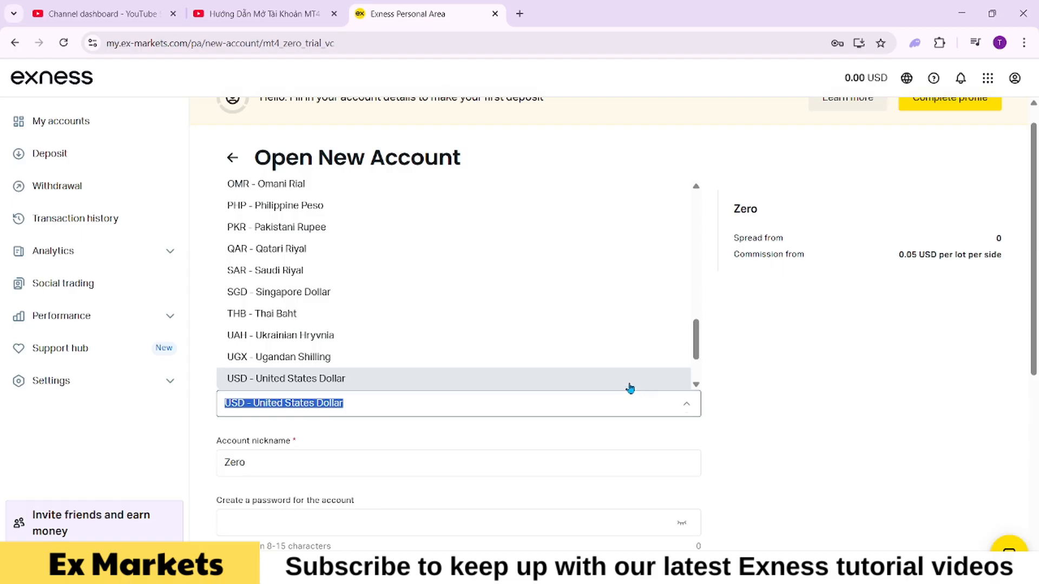
pyautogui.click(286, 379)
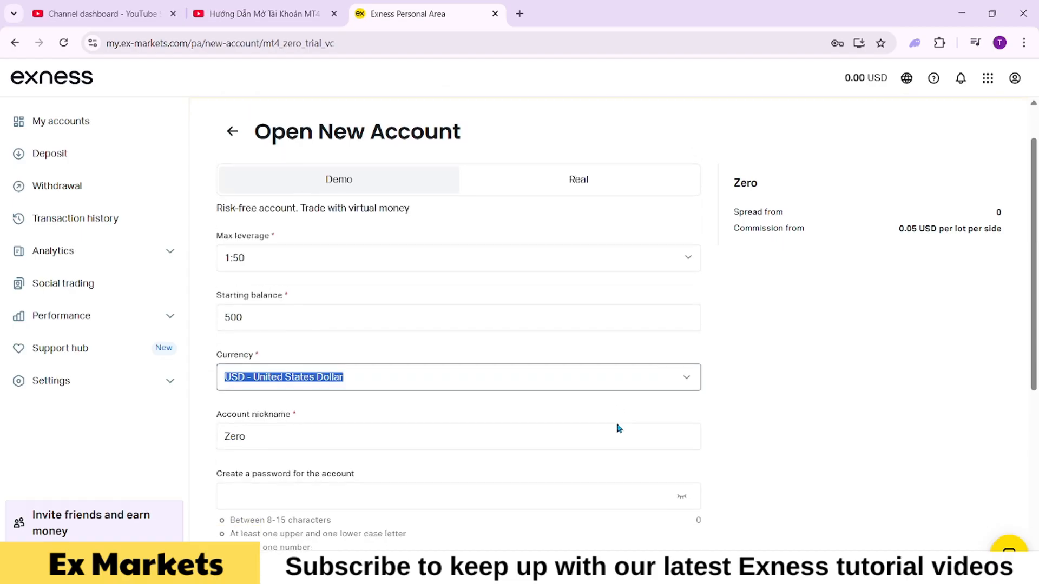
pyautogui.scroll(-3)
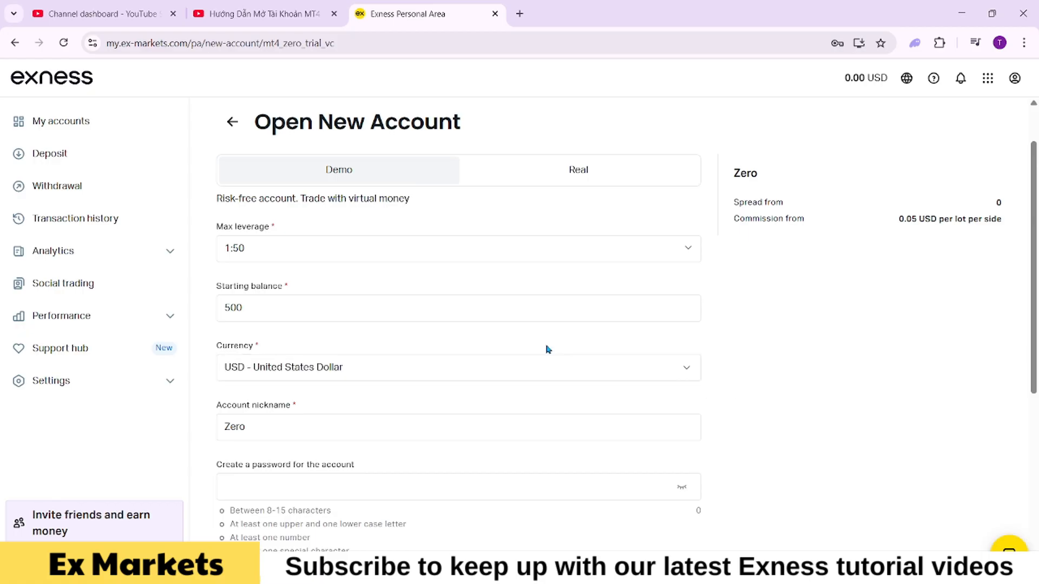
pyautogui.click(458, 309)
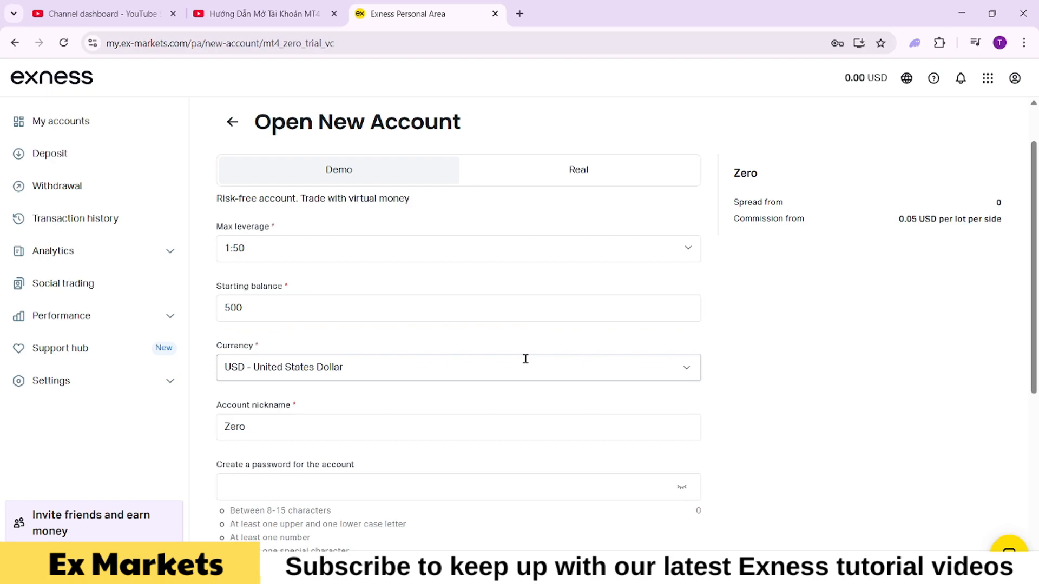
pyautogui.moveTo(720, 417)
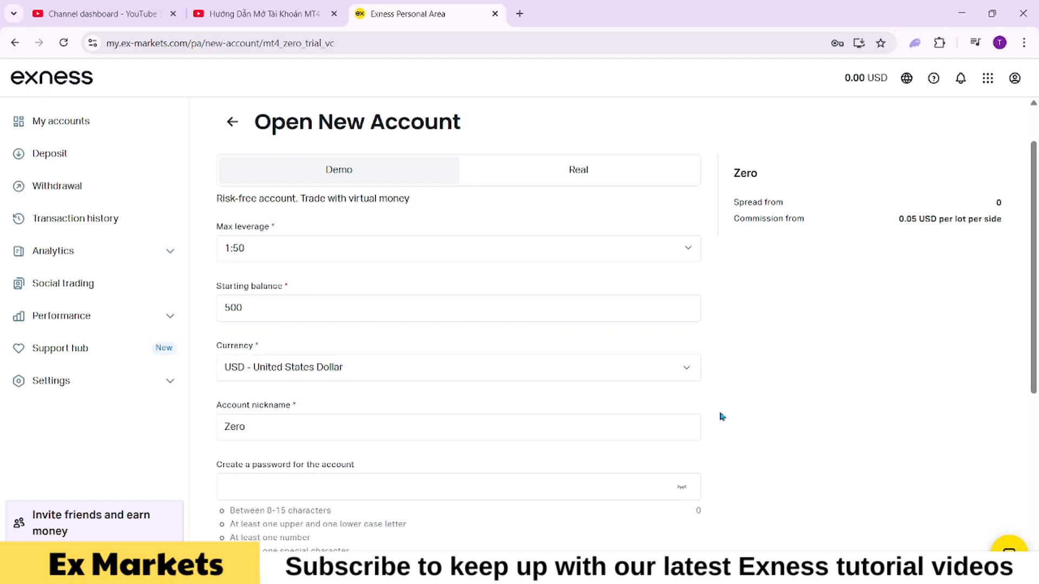
pyautogui.moveTo(717, 369)
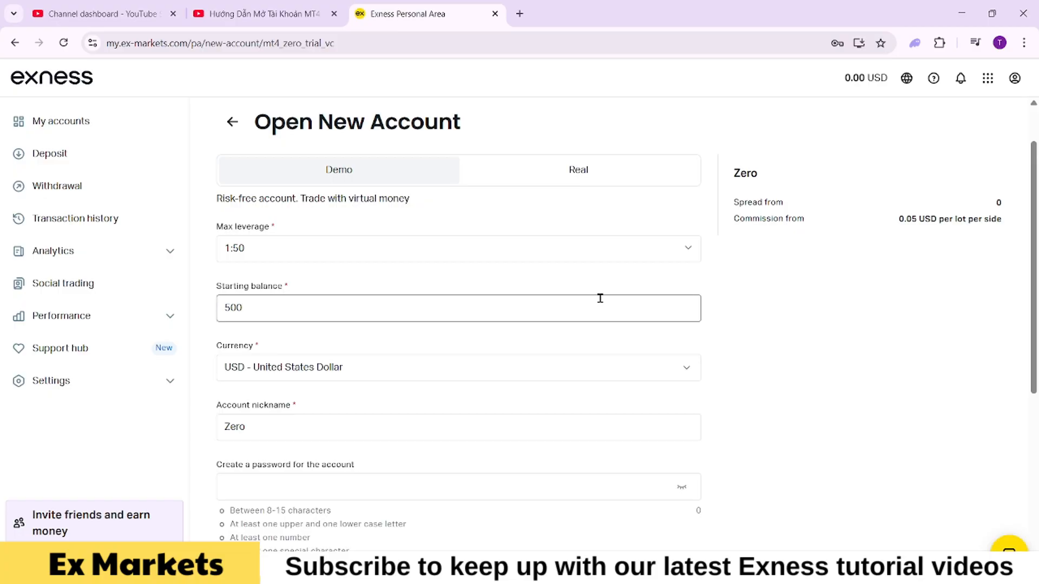
# Enter a starting balance of 1 and begin editing the account nickname toward Zero X1.
pyautogui.write('1')
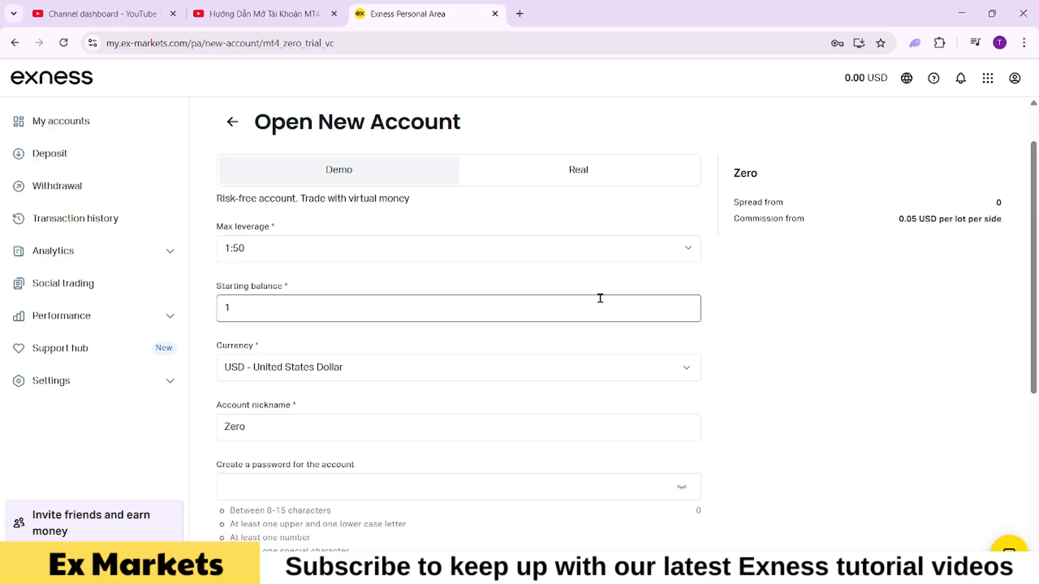
pyautogui.scroll(-3)
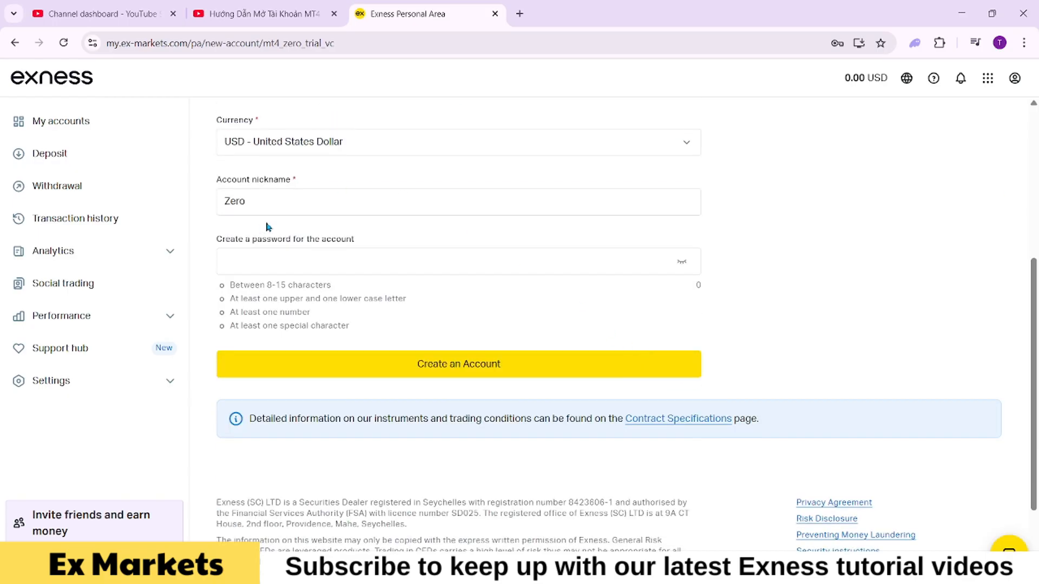
pyautogui.click(458, 201)
pyautogui.write(' X1')
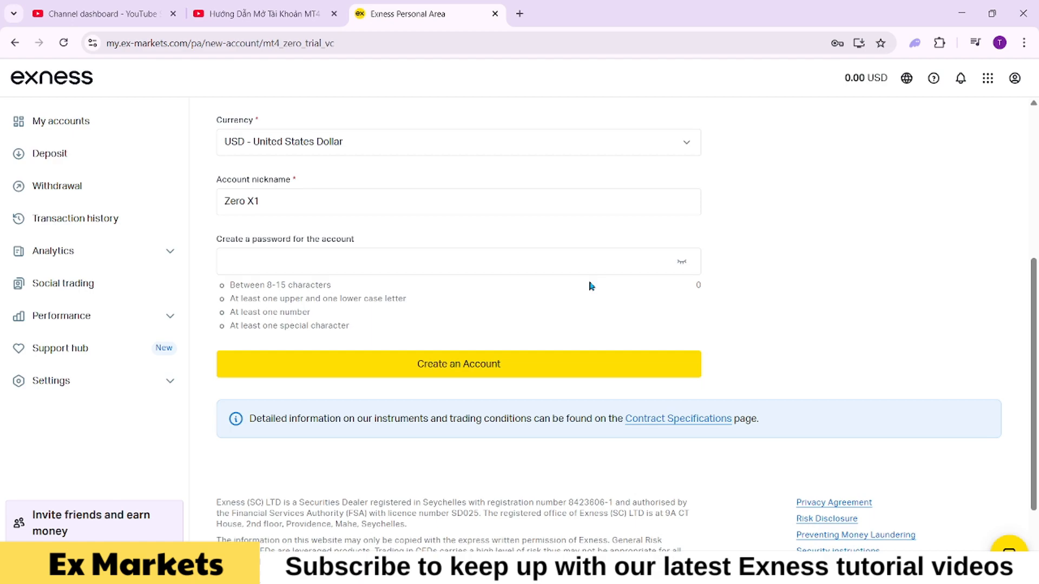
pyautogui.moveTo(363, 247)
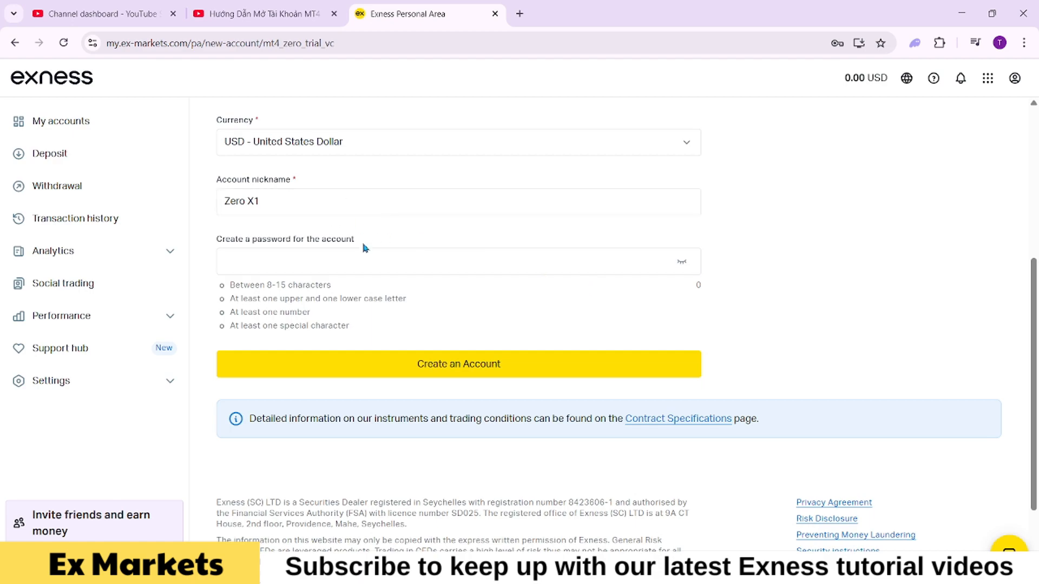
# Enter a 14-character password that meets all four password requirements.
pyautogui.click(457, 261)
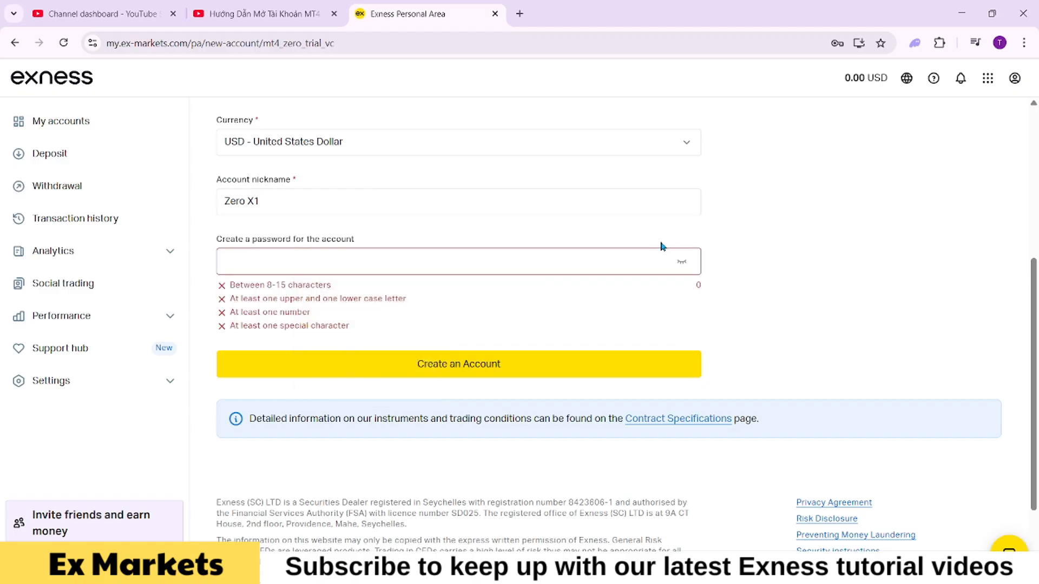
pyautogui.moveTo(434, 234)
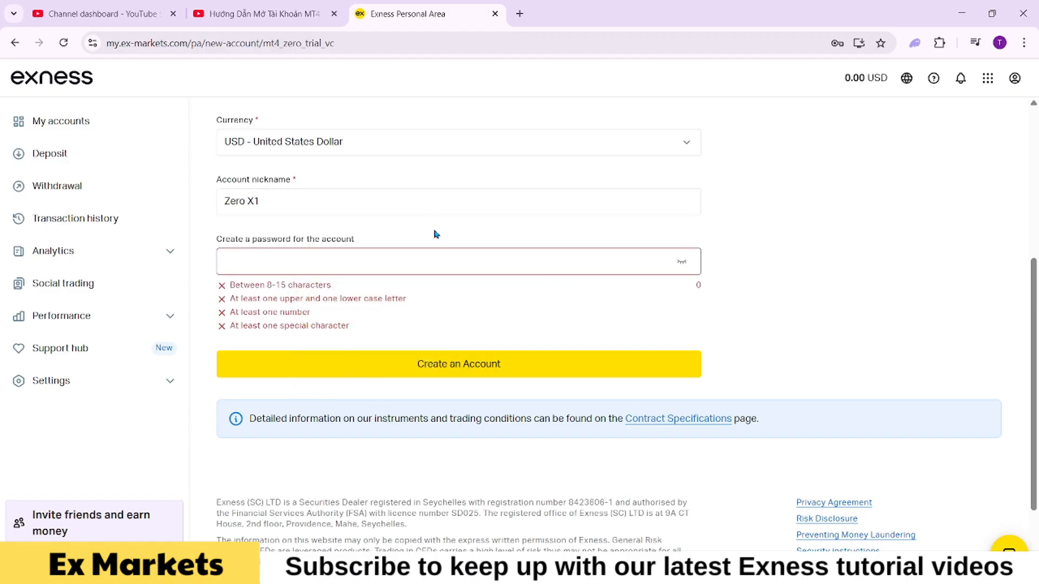
pyautogui.click(457, 261)
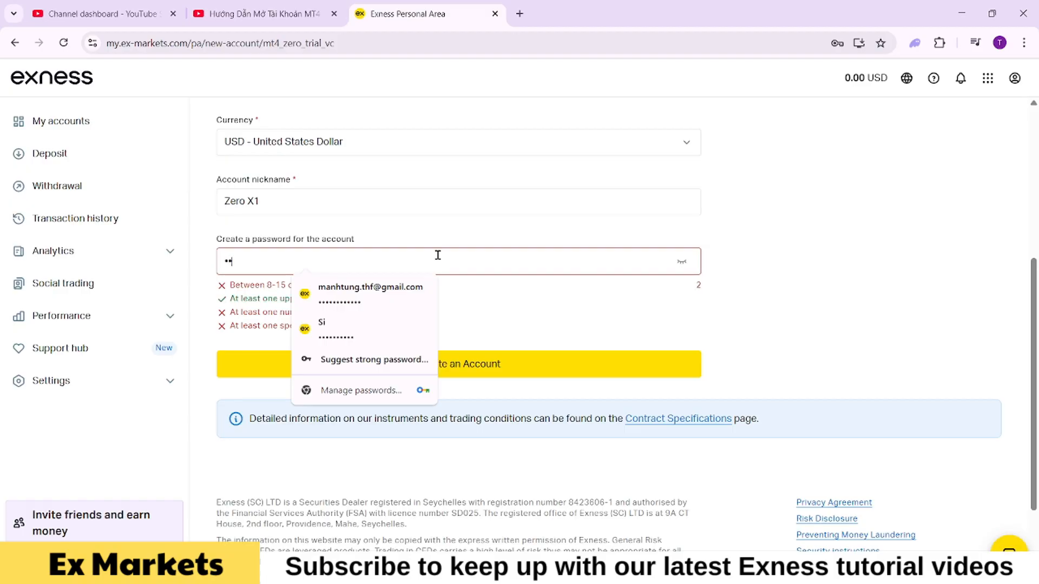
pyautogui.write('••')
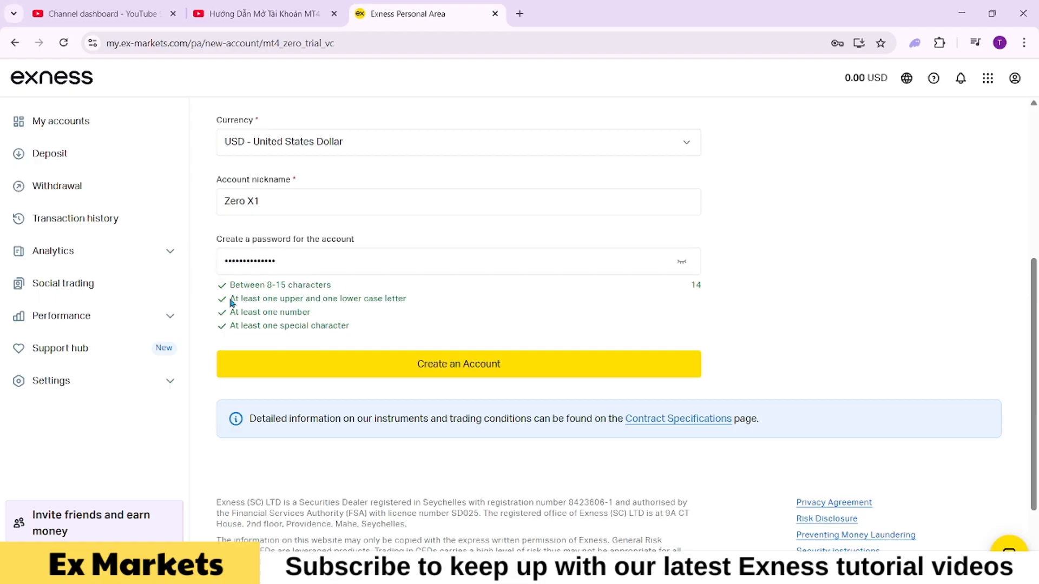
pyautogui.moveTo(319, 323)
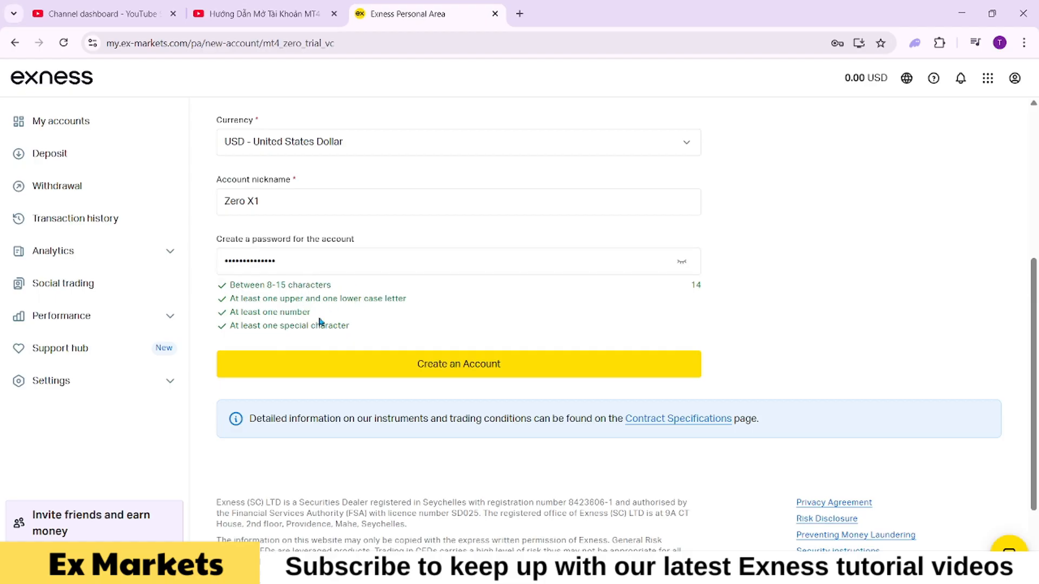
pyautogui.moveTo(572, 314)
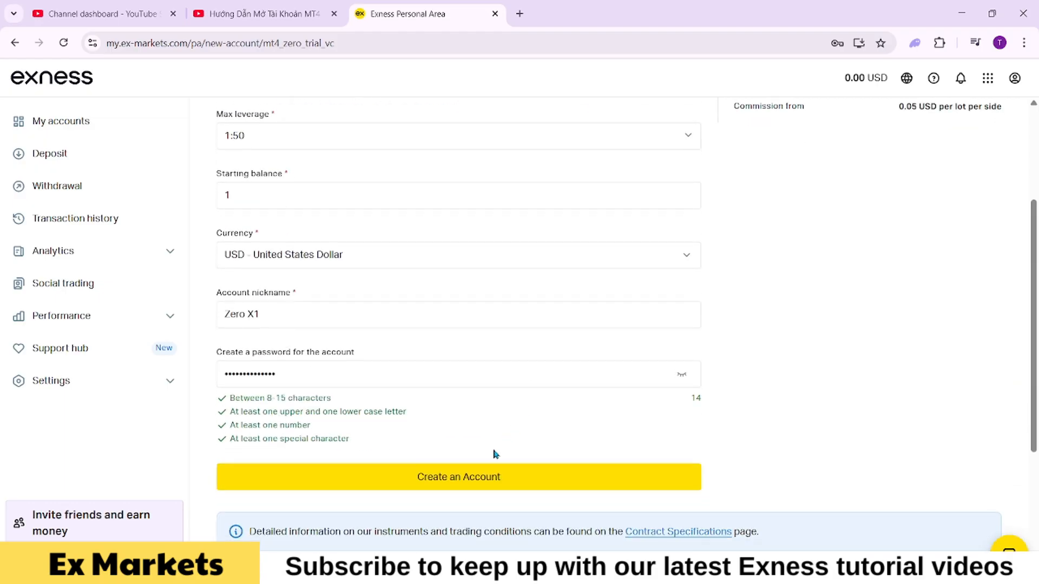
# Create the Zero X1 demo account so My accounts lists it with 1.00 USD.
pyautogui.click(458, 476)
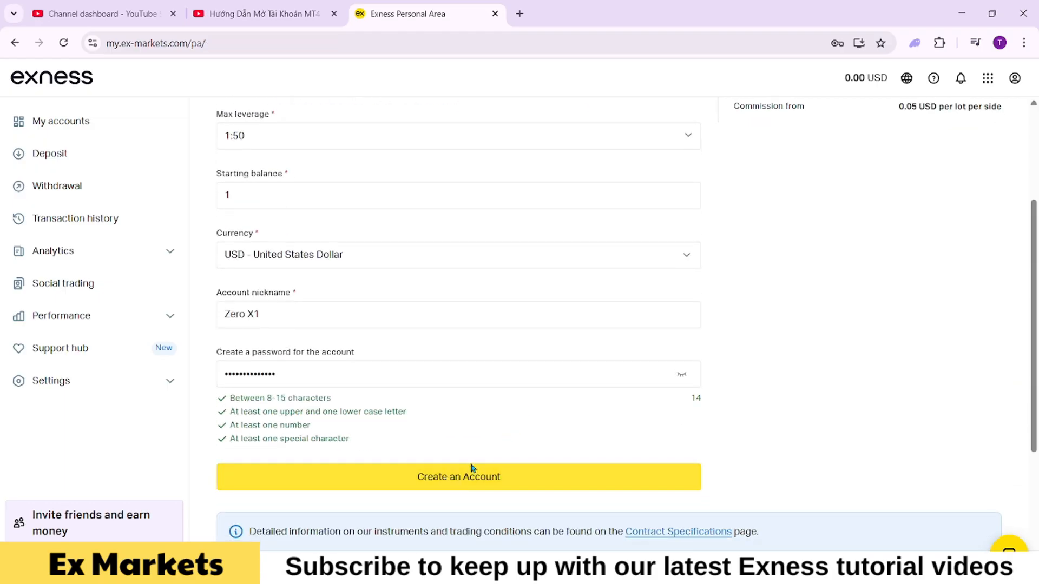
pyautogui.click(458, 476)
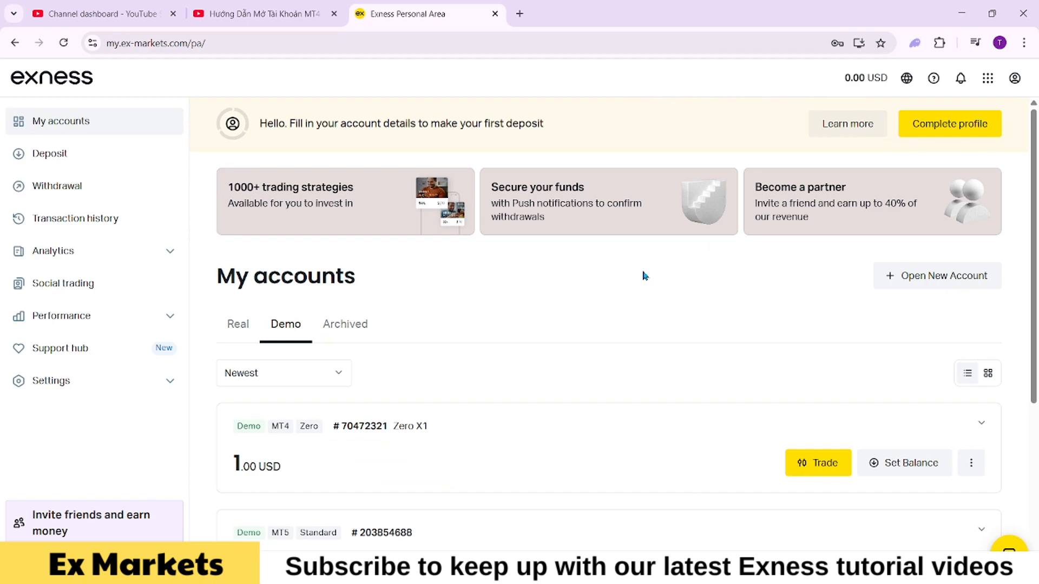
pyautogui.scroll(-3)
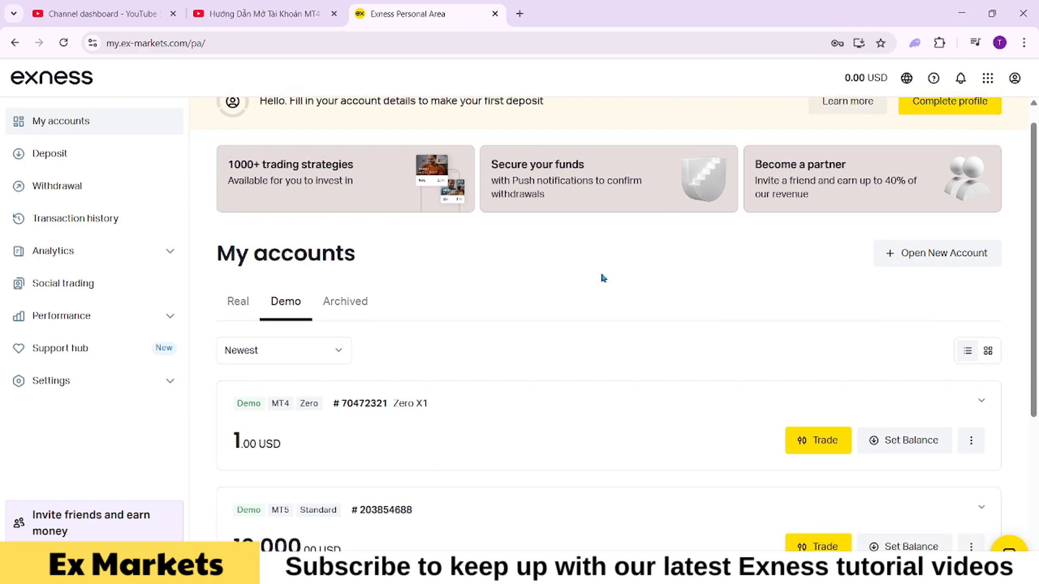
pyautogui.scroll(-3)
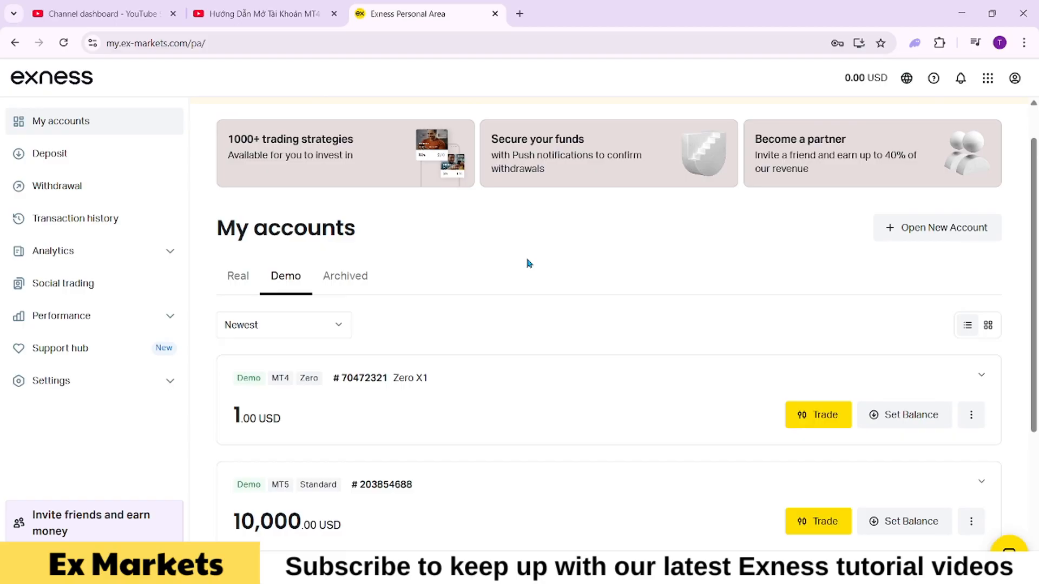
pyautogui.moveTo(599, 269)
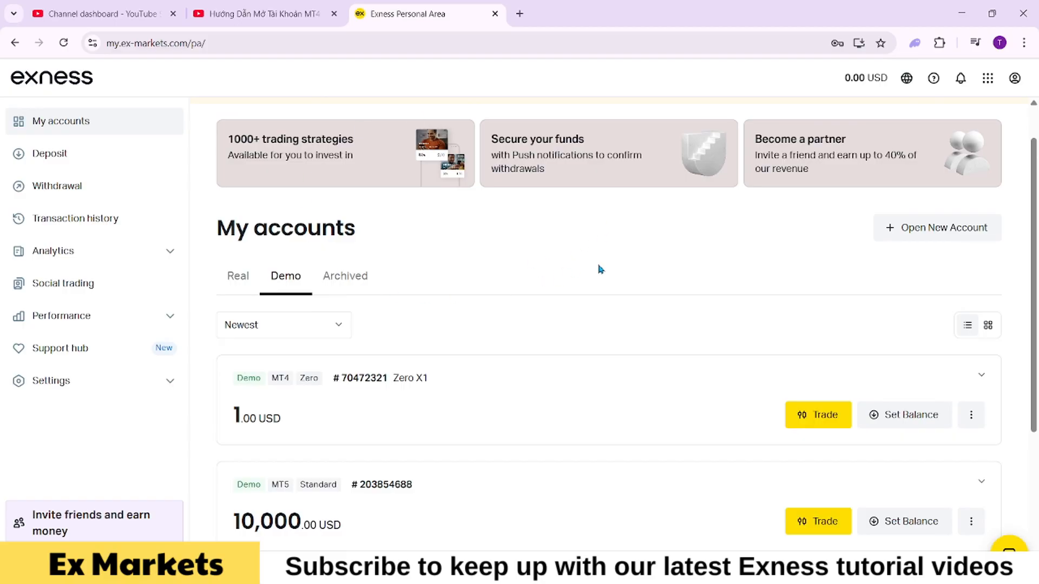
pyautogui.moveTo(444, 269)
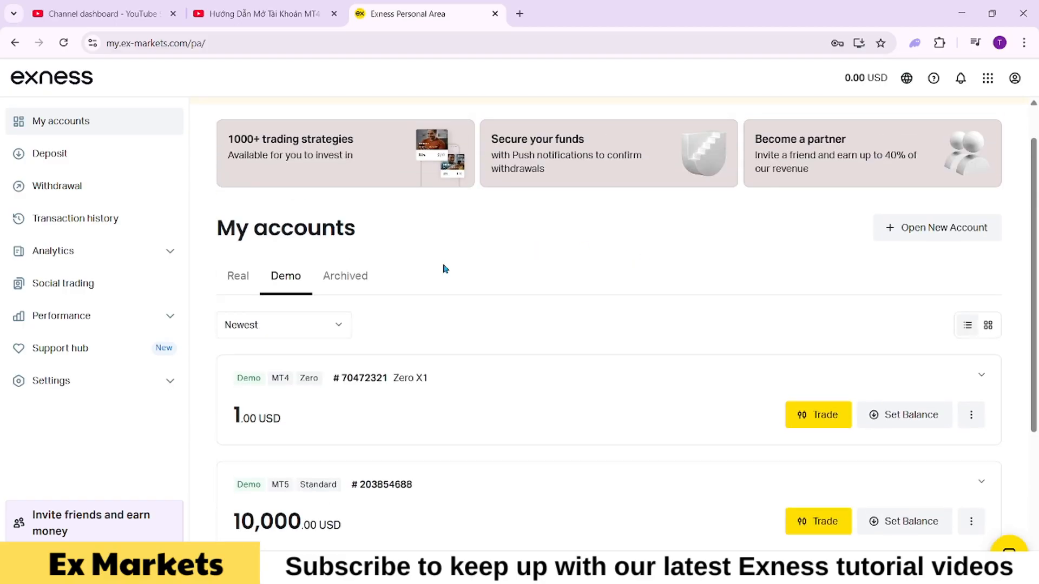
pyautogui.moveTo(229, 441)
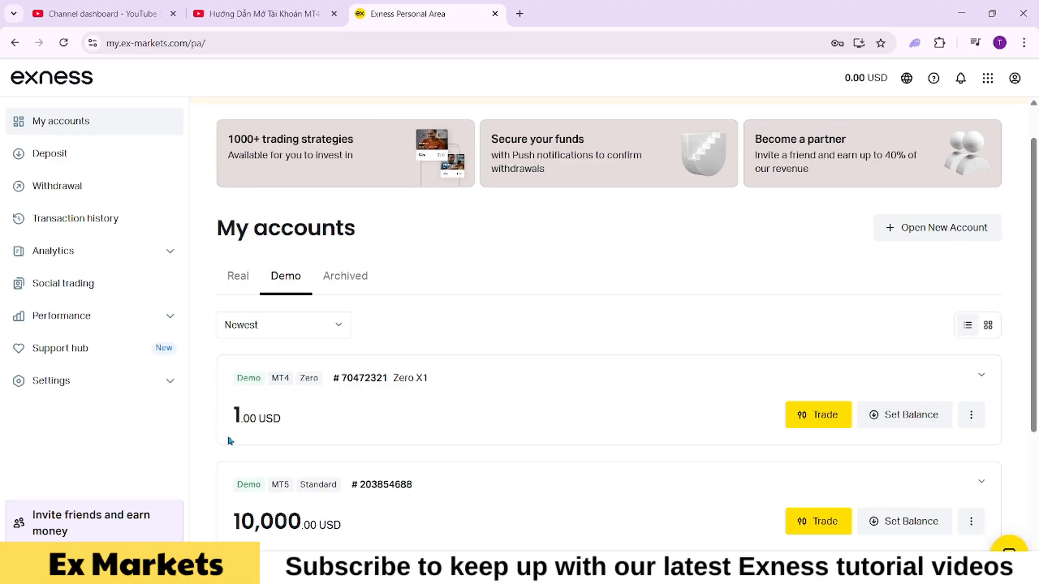
pyautogui.moveTo(798, 409)
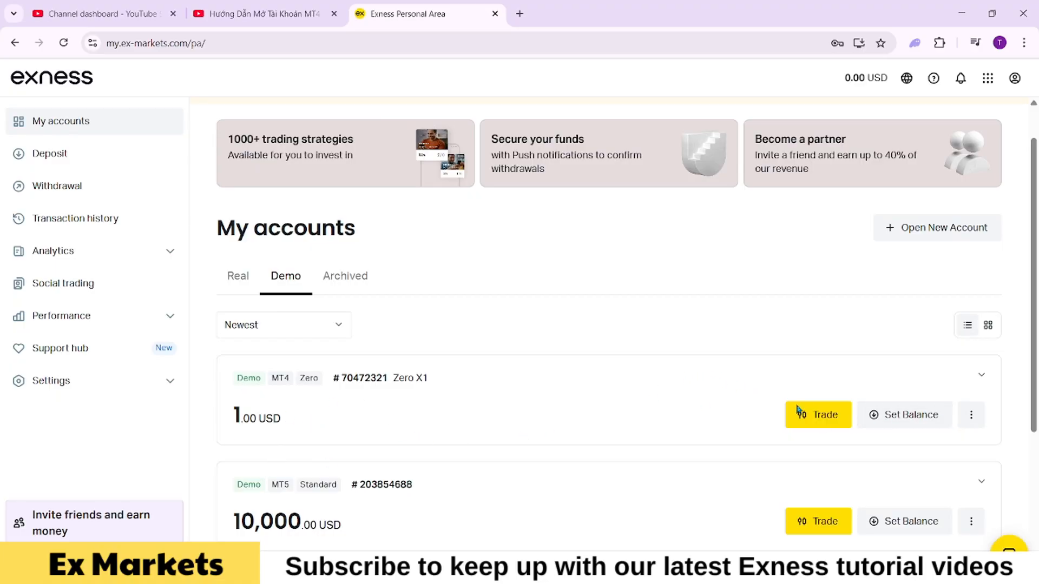
pyautogui.click(970, 414)
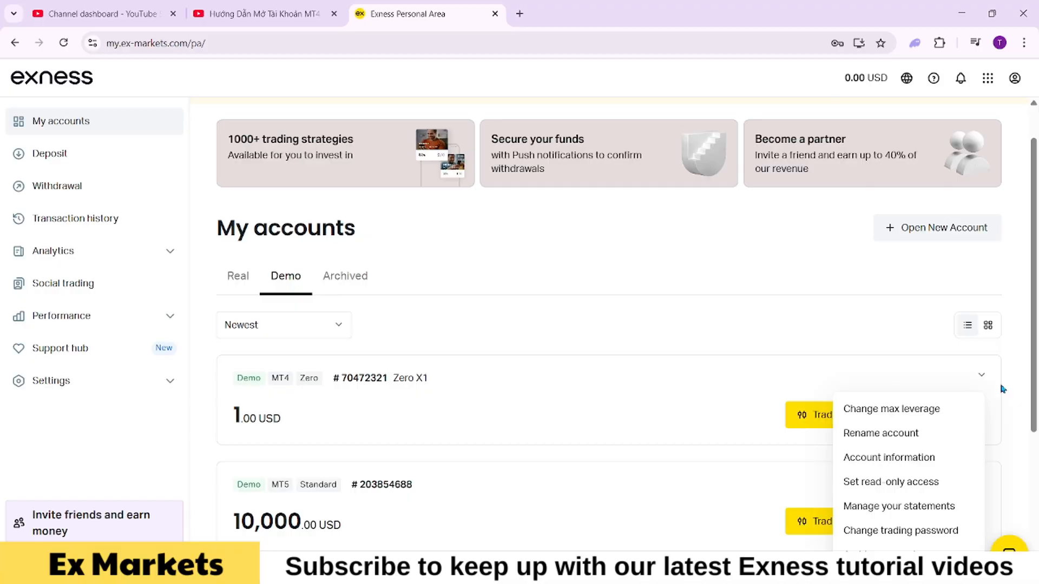
pyautogui.moveTo(889, 457)
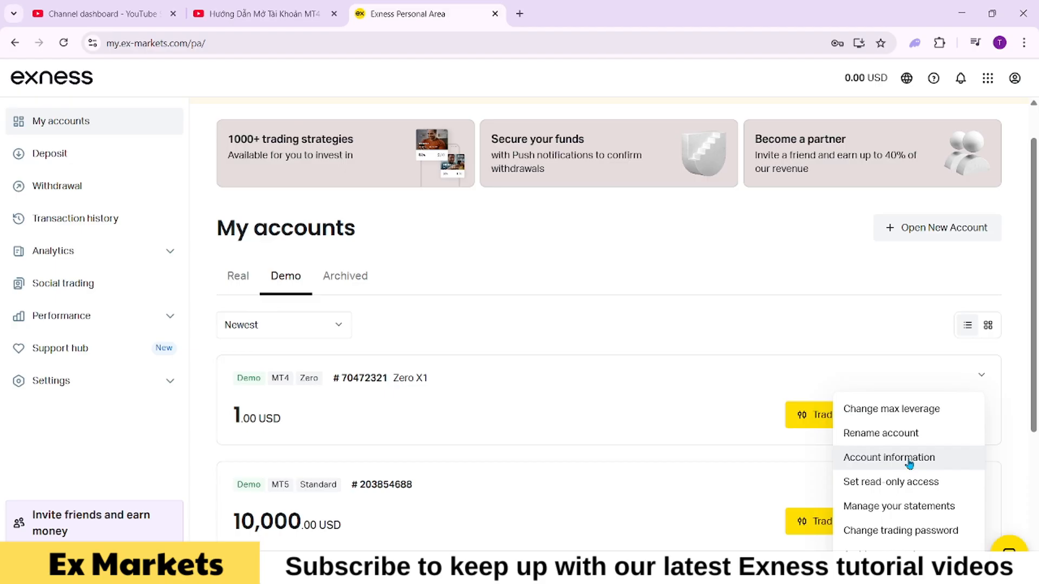
pyautogui.click(888, 456)
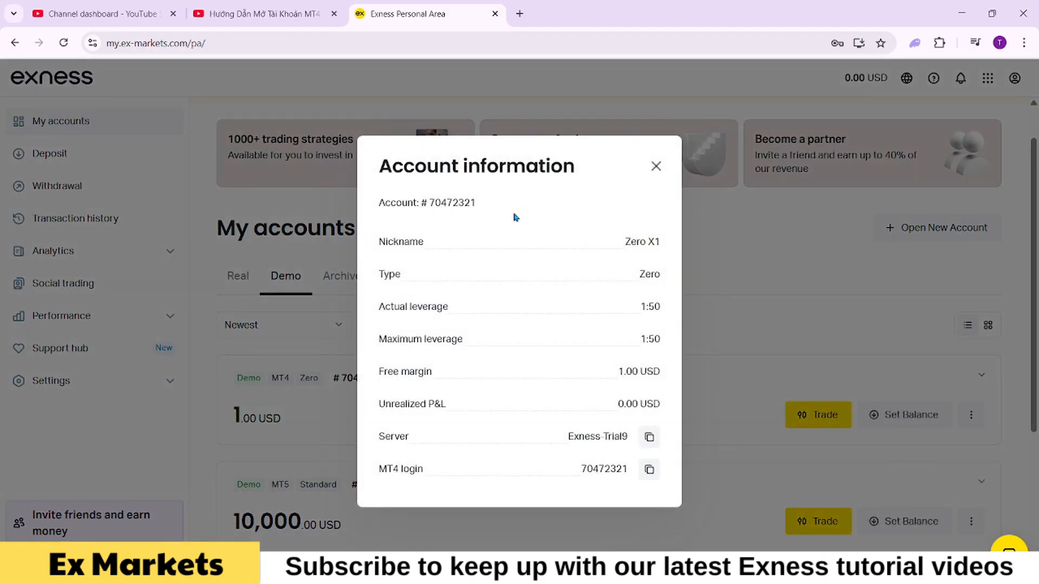
pyautogui.moveTo(455, 300)
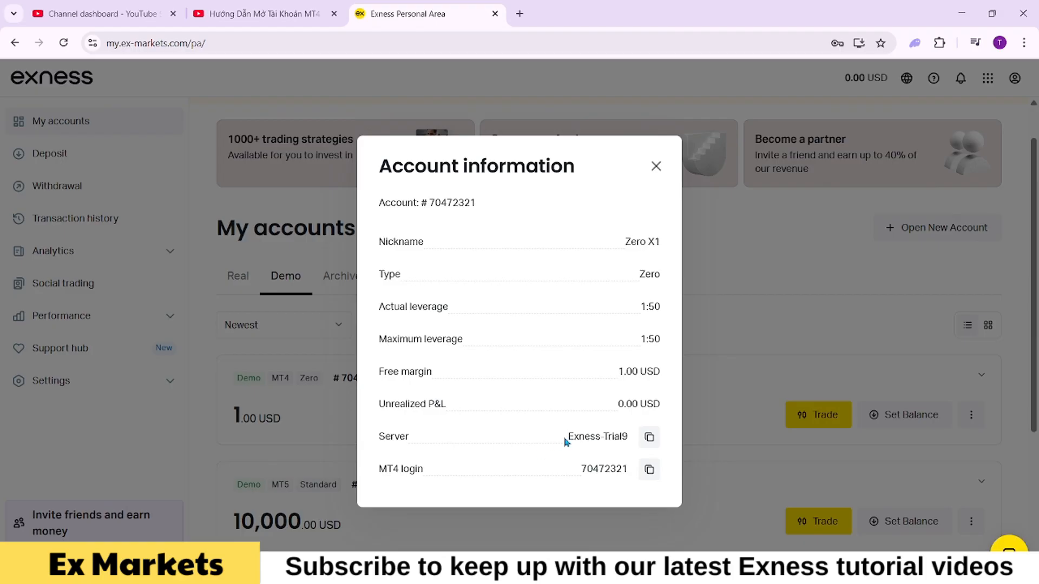
pyautogui.doubleClick(596, 436)
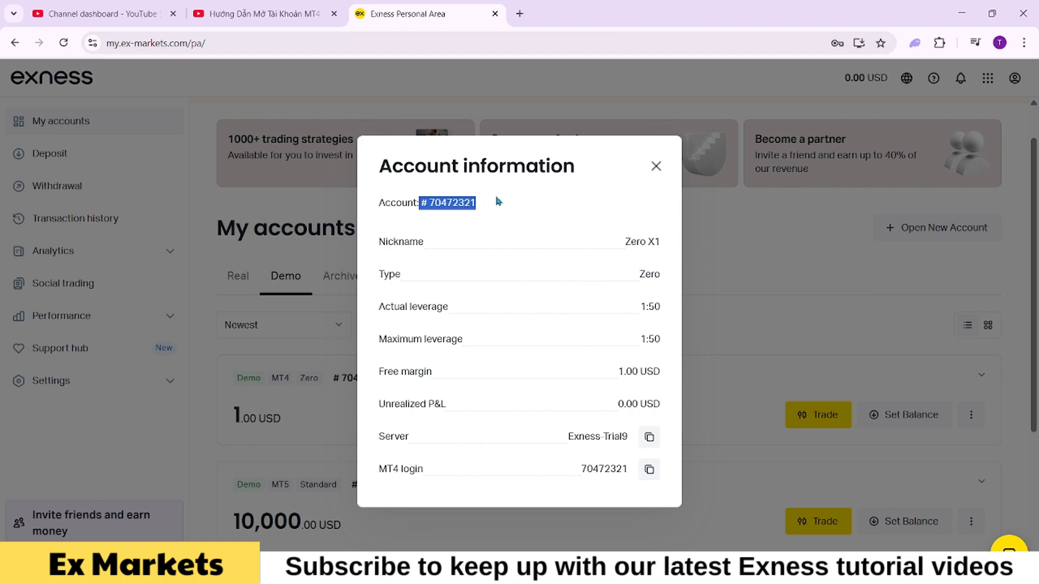
pyautogui.moveTo(558, 445)
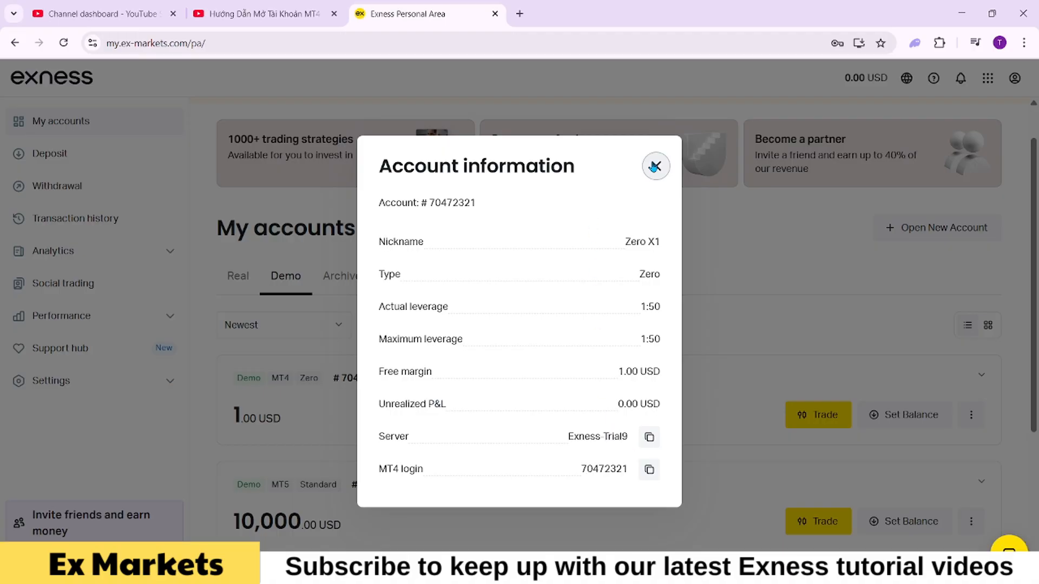
# Close the info dialog and attempt a 1 USD balance for Zero X1, dismissing the resulting error.
pyautogui.click(656, 166)
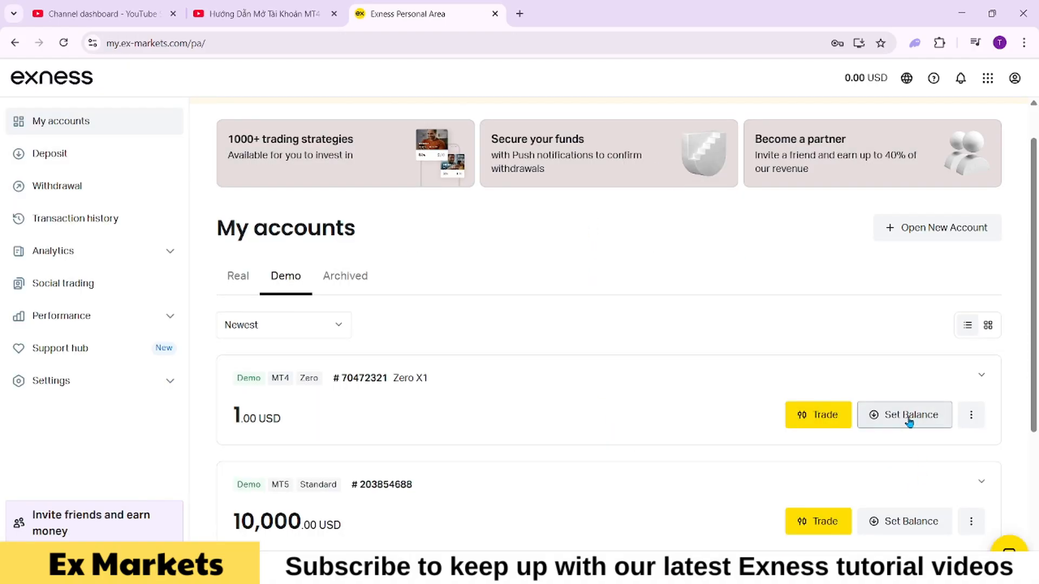
pyautogui.click(904, 415)
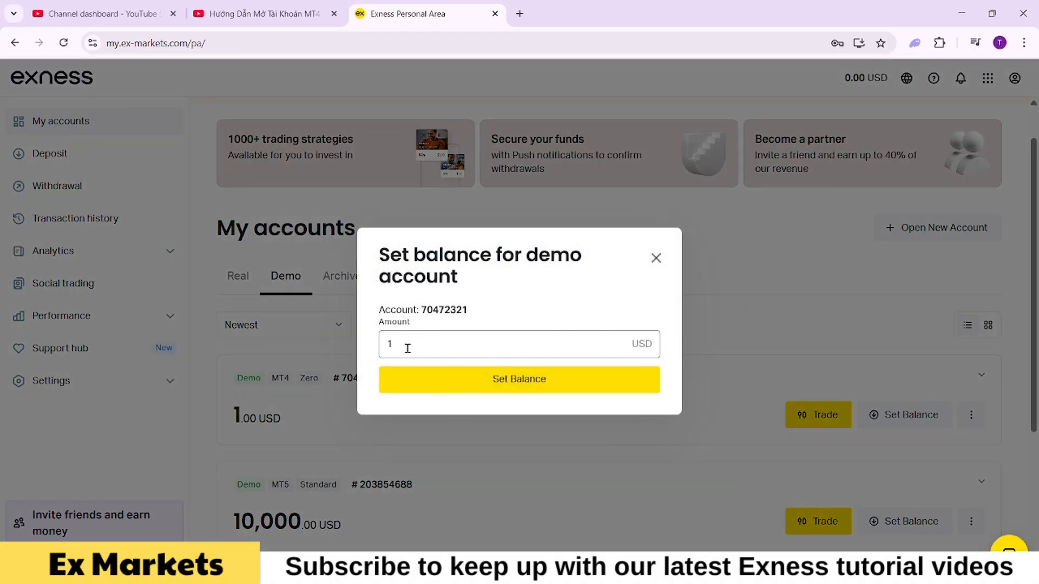
pyautogui.moveTo(518, 379)
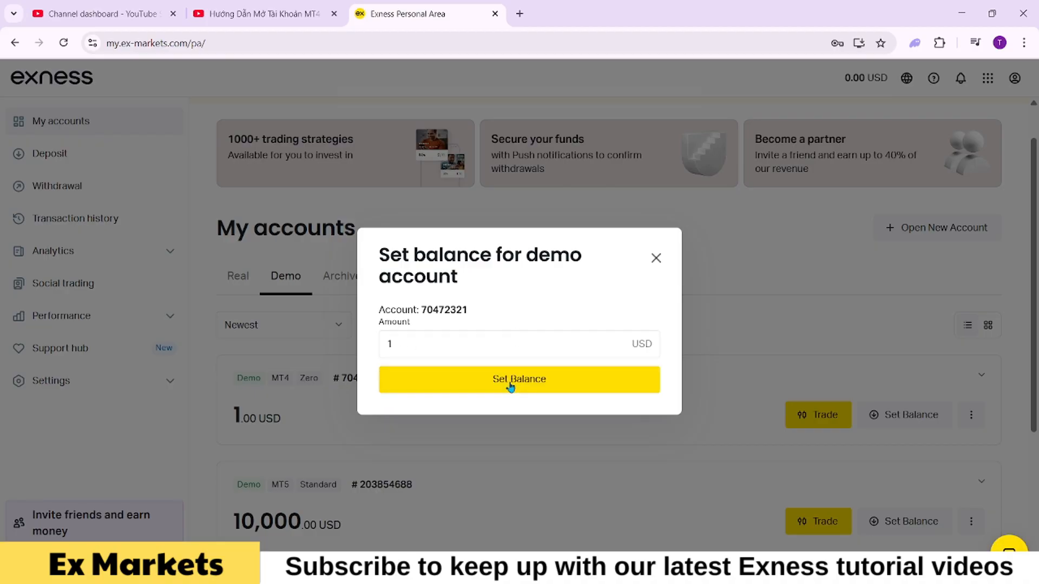
pyautogui.click(518, 378)
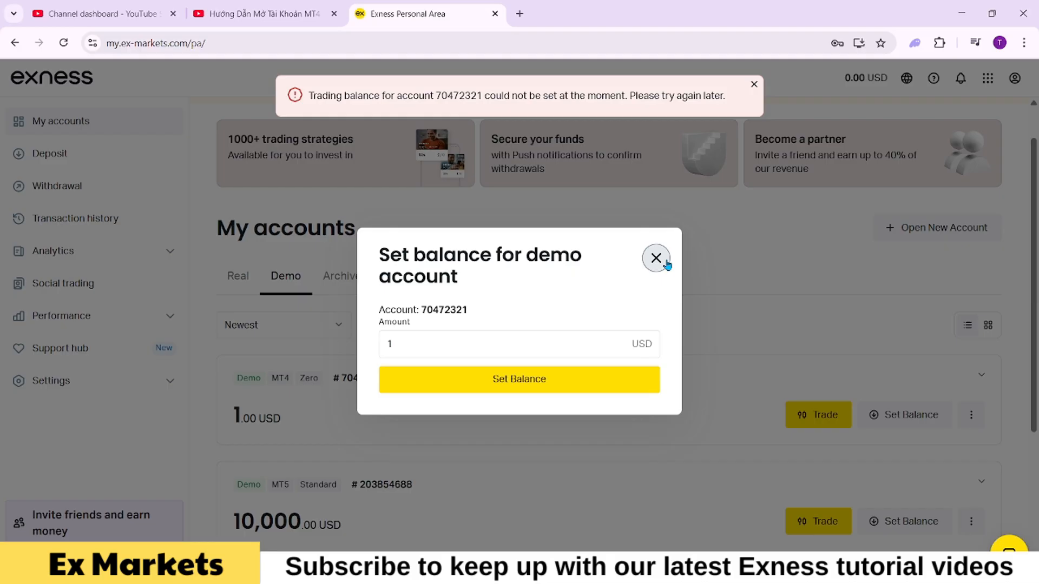
pyautogui.click(656, 258)
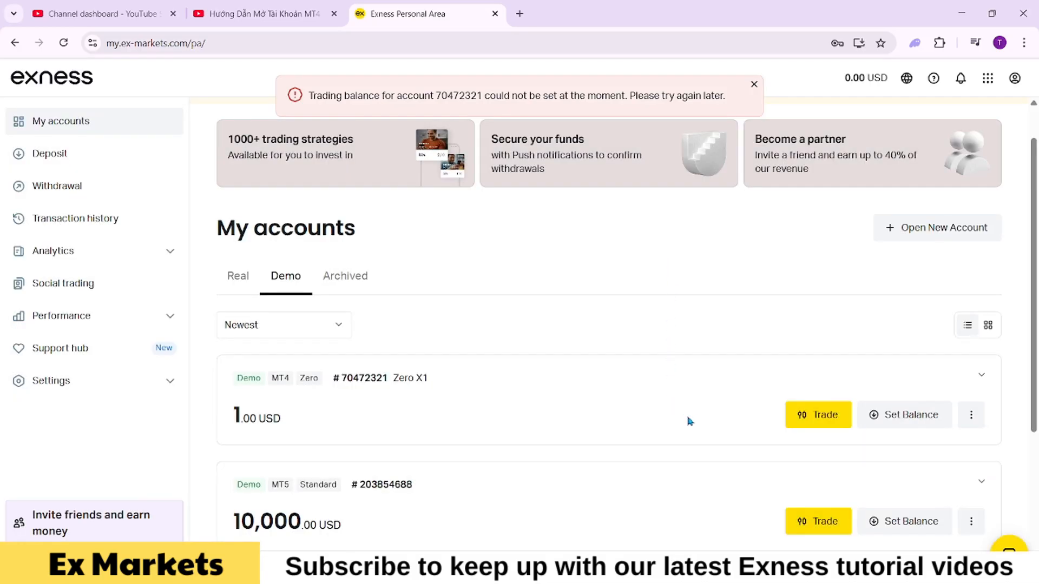
pyautogui.click(753, 85)
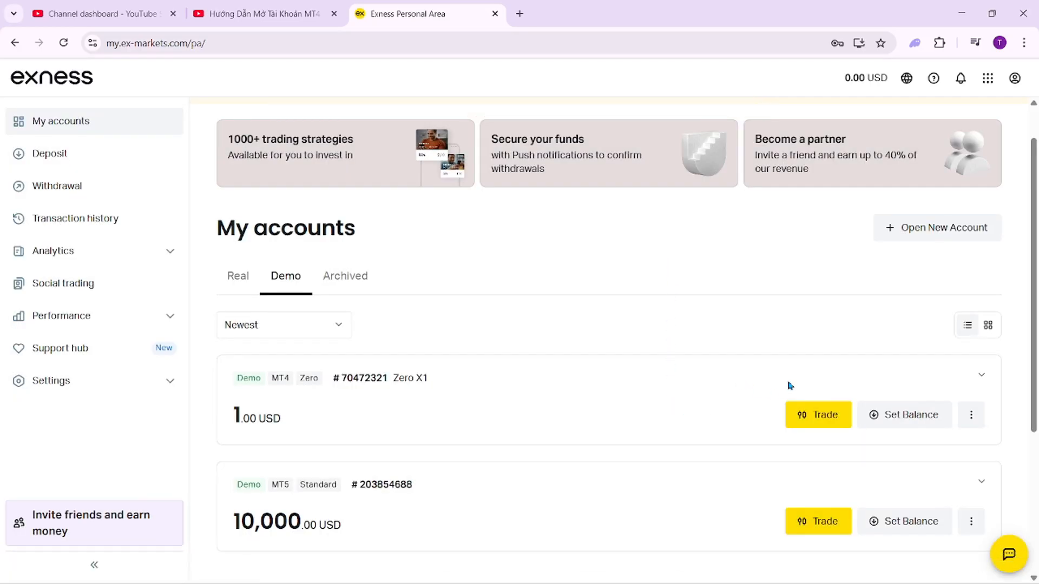